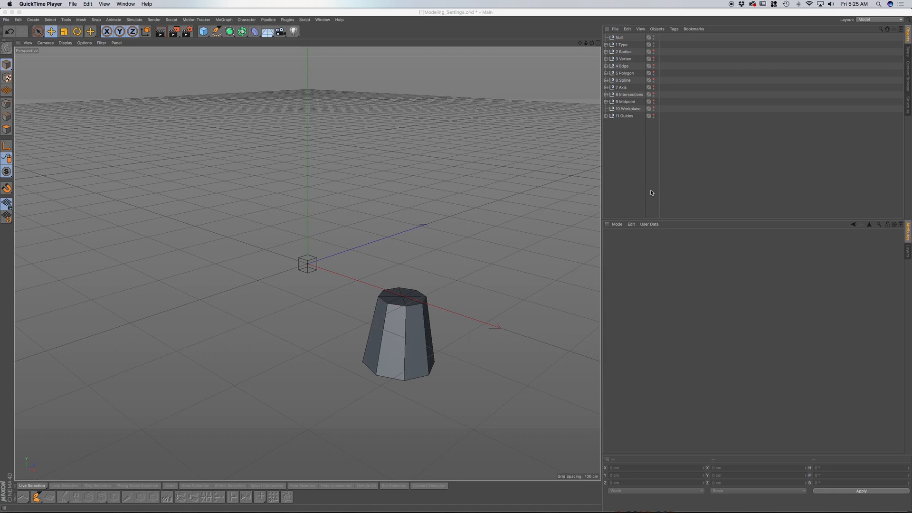
mouse_move(630, 221)
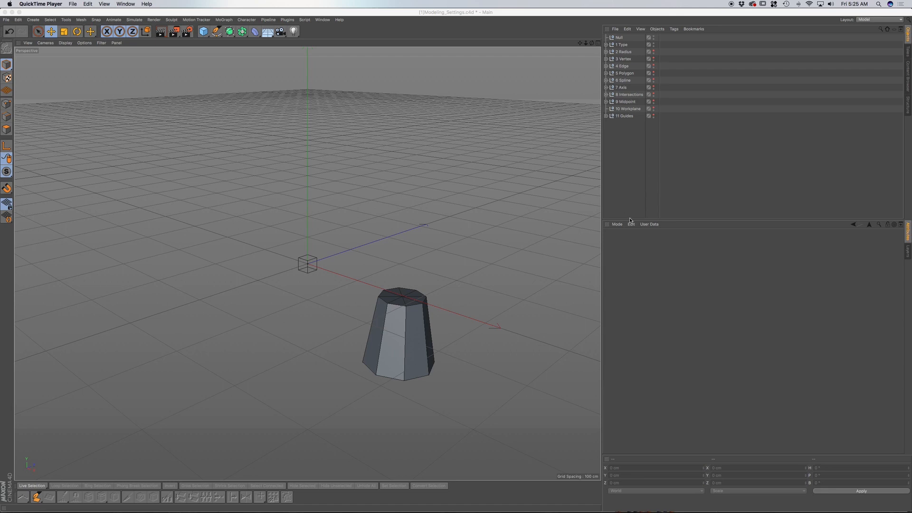
Step: Switch the Attribute Manager mode to Modeling to show the Modeling Settings
left_click(617, 223)
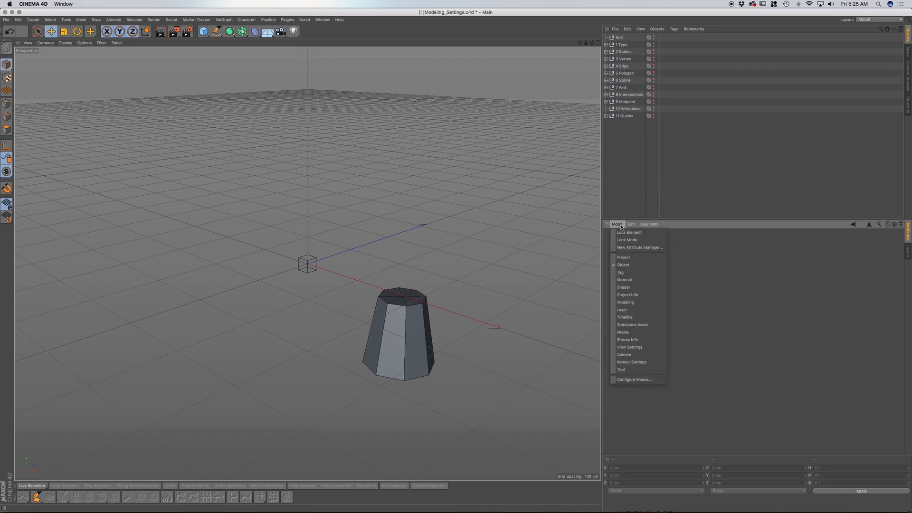
mouse_move(623, 287)
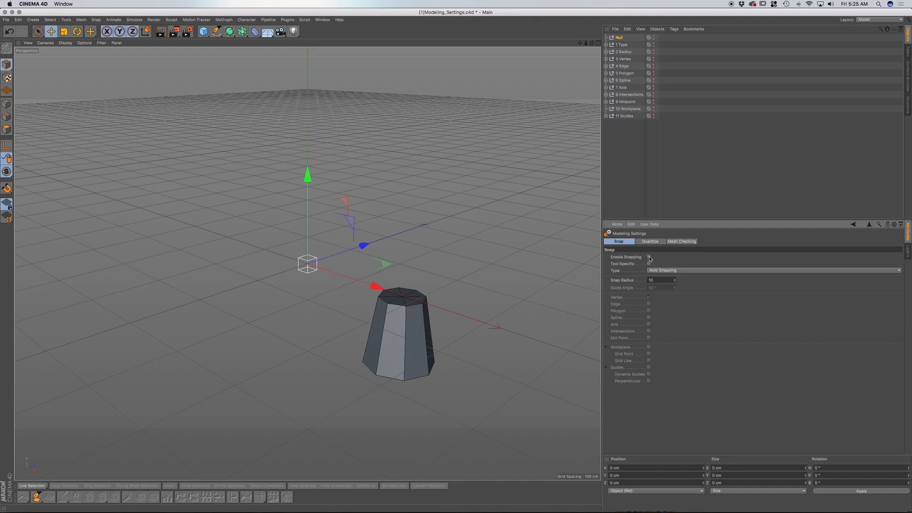
Step: Enable snapping with Vertex mode and drag the null onto the cylinder's top-cap vertices
left_click(649, 256)
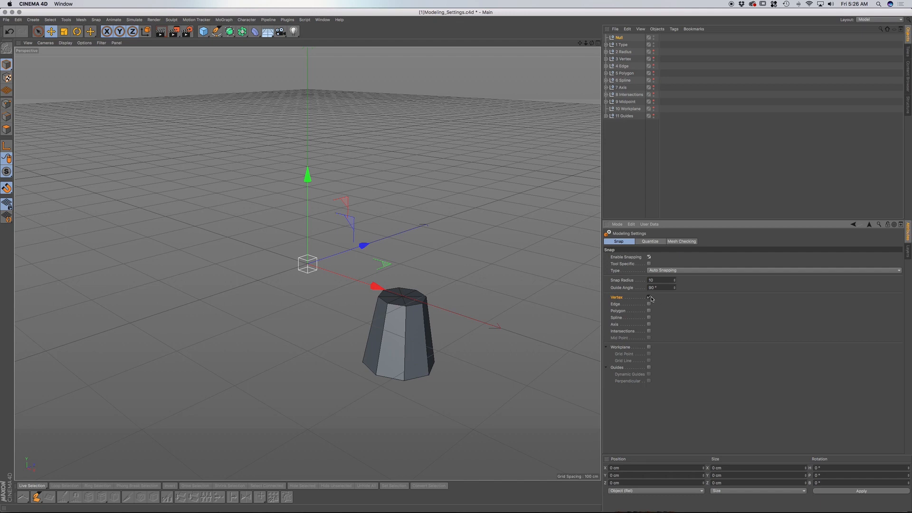
left_click(649, 297)
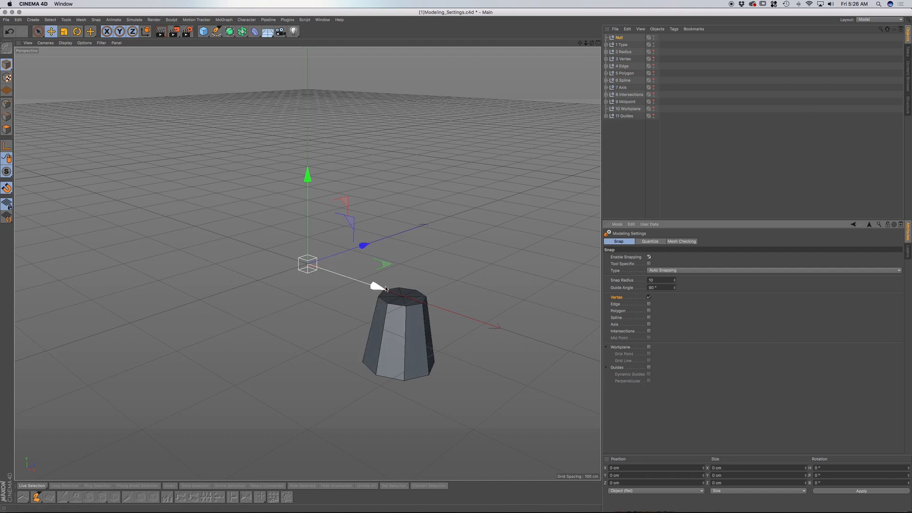
left_click_drag(307, 265, 379, 297)
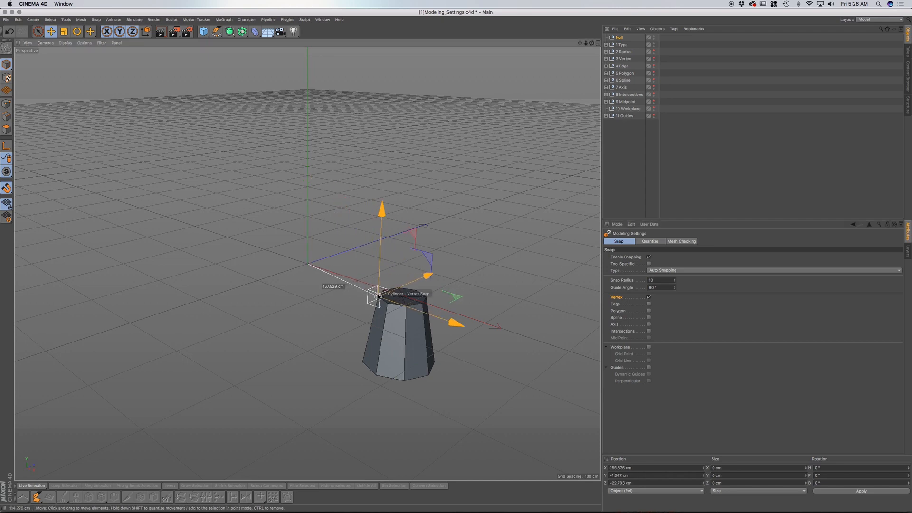
left_click_drag(378, 297, 396, 285)
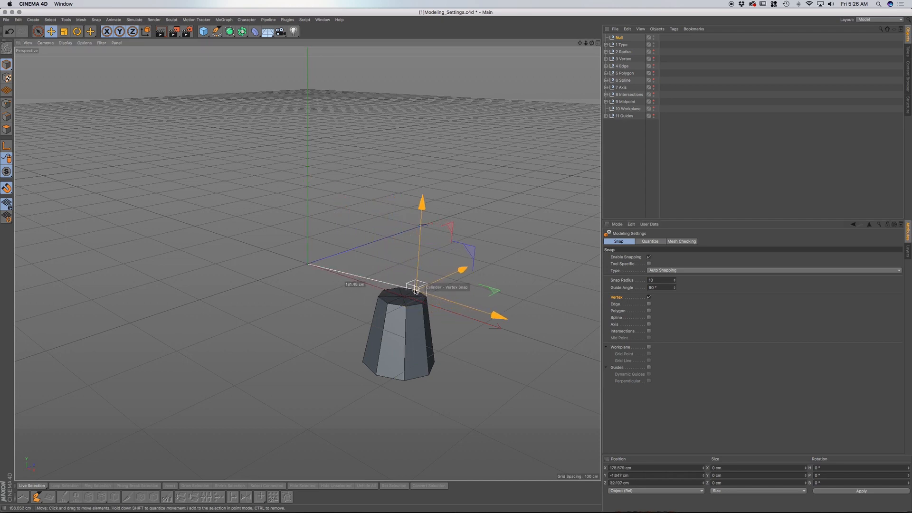
left_click_drag(416, 285, 419, 303)
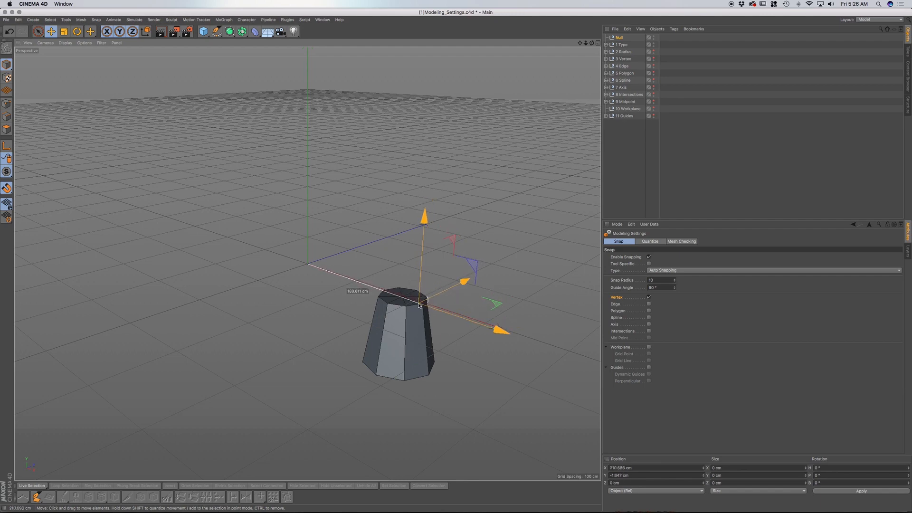
left_click_drag(423, 303, 387, 306)
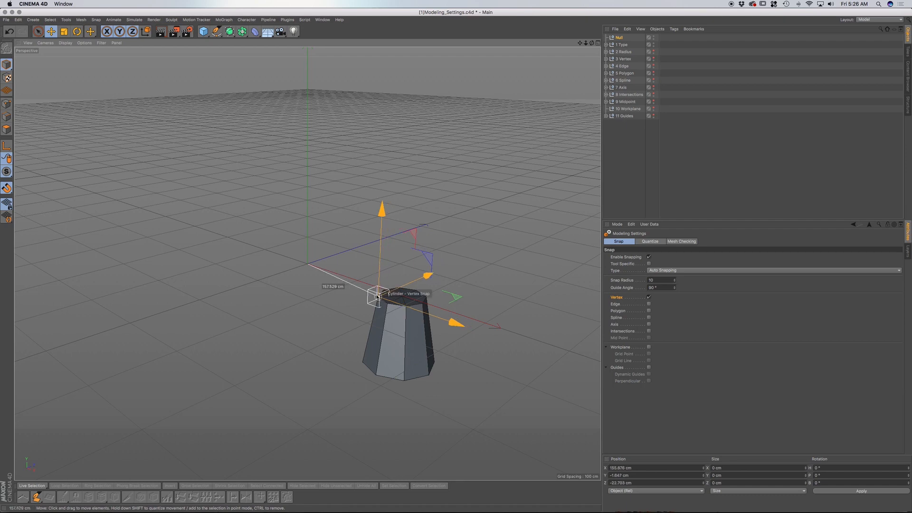
left_click_drag(381, 291, 368, 282)
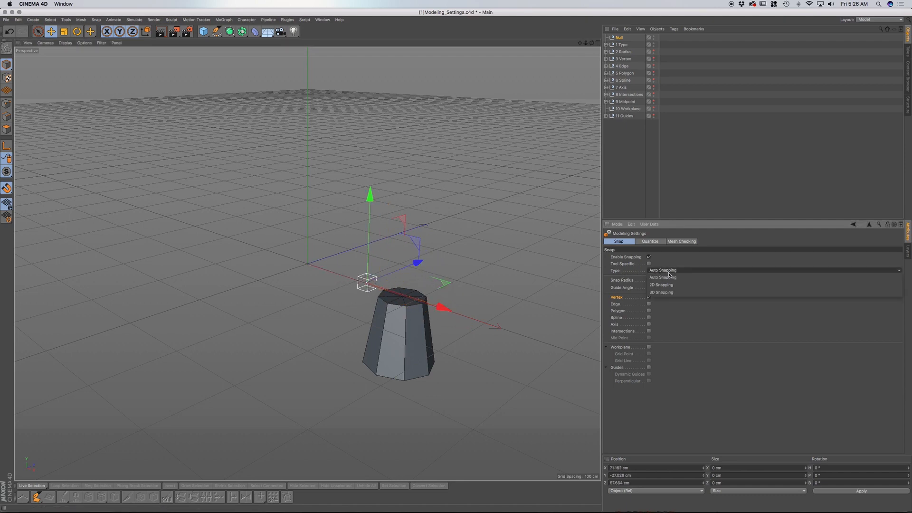
mouse_move(661, 292)
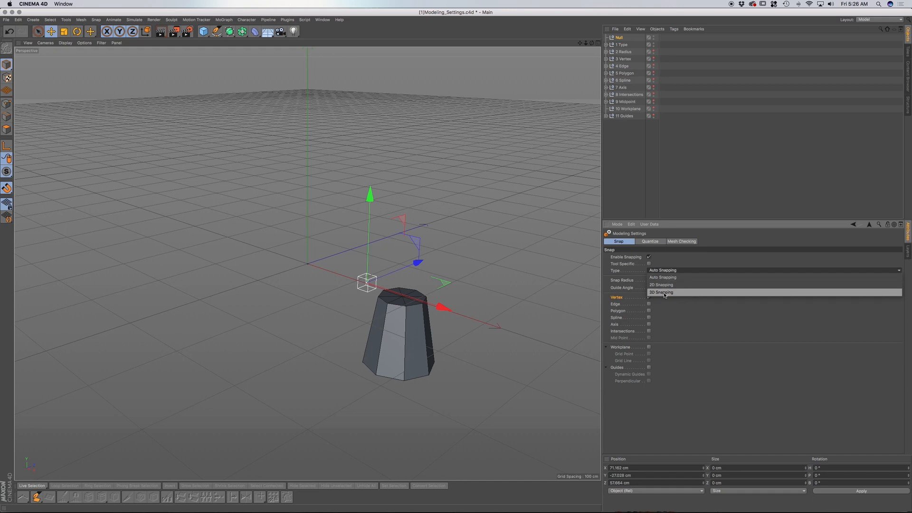
Step: Keep the snap Type set to Auto Snapping
left_click(661, 278)
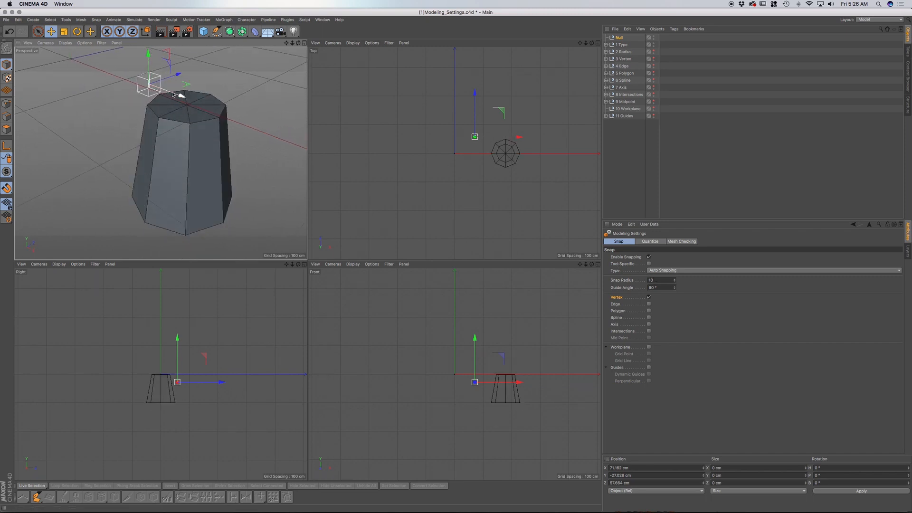
Step: Drag the null onto cylinder cap vertices in the perspective view, then in the top view
left_click_drag(171, 95, 157, 99)
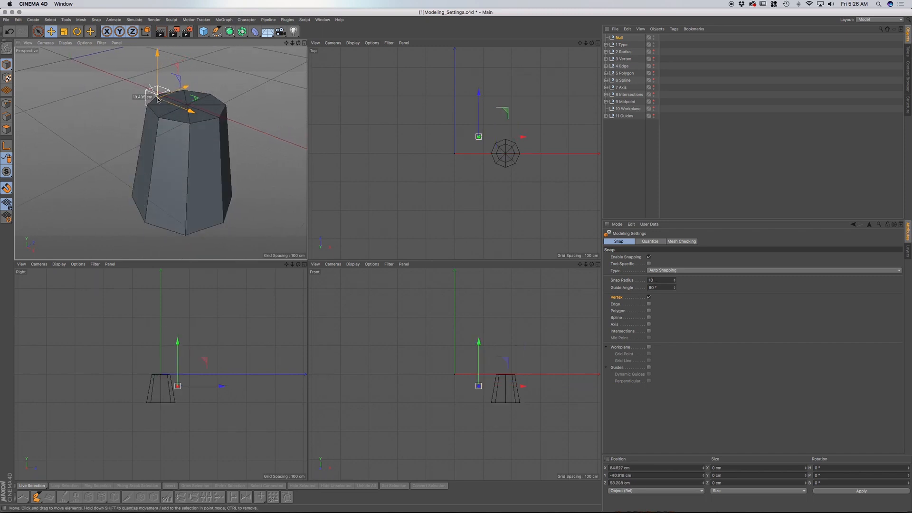
left_click_drag(163, 99, 157, 96)
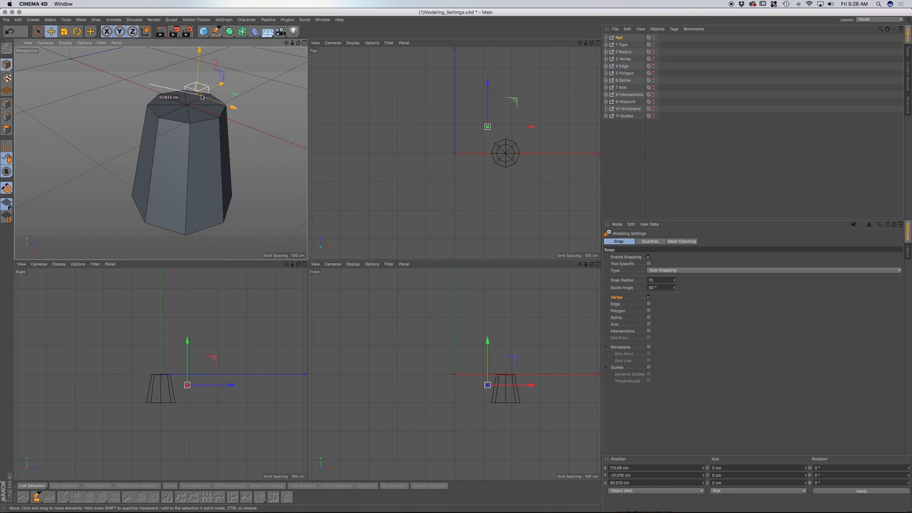
left_click_drag(201, 93, 220, 109)
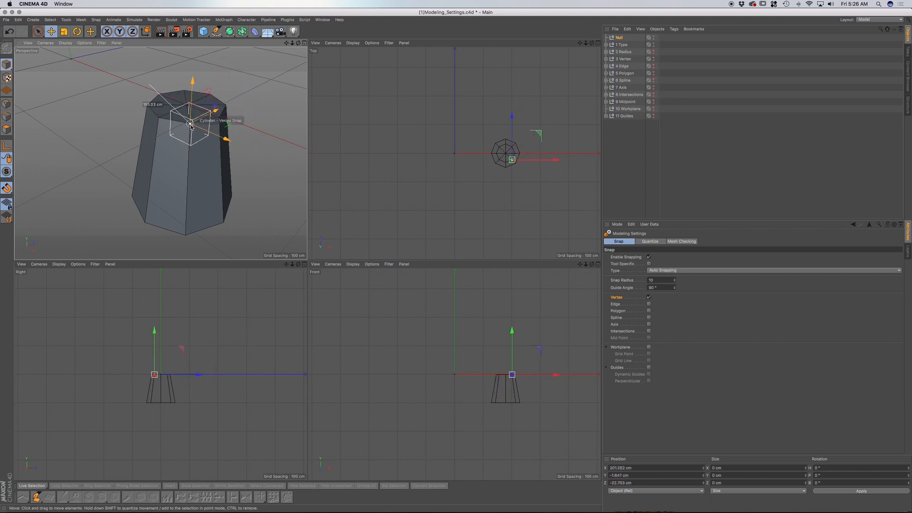
left_click_drag(192, 114, 150, 100)
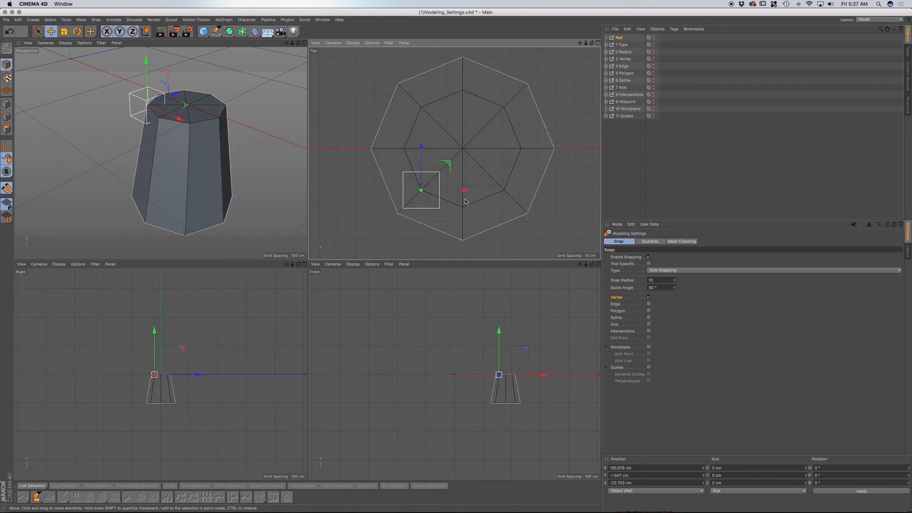
left_click_drag(421, 190, 462, 240)
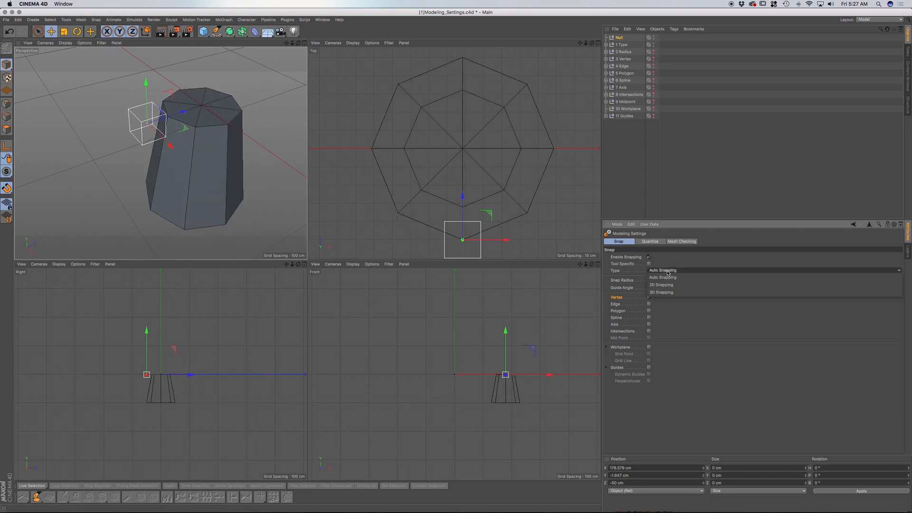
Step: Set snap Type to 2D Snapping and snap the null to the octagon's outer corners
left_click(661, 285)
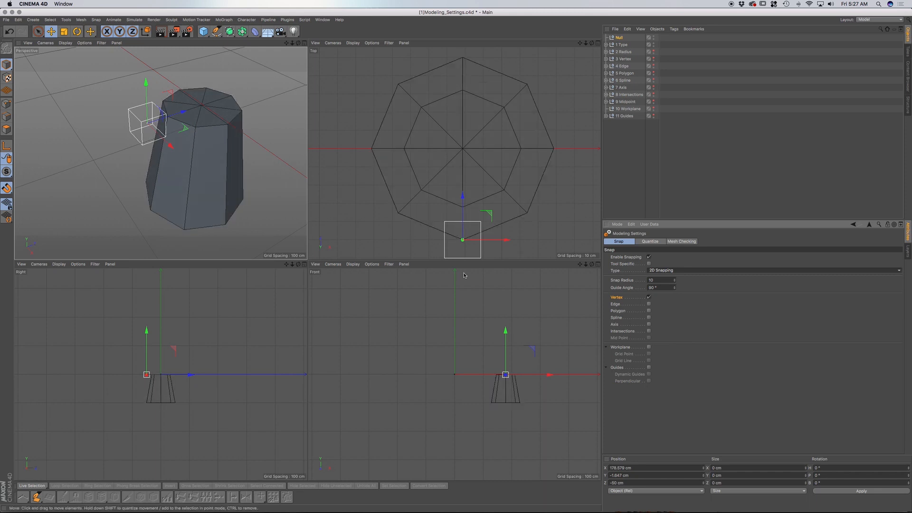
left_click_drag(462, 239, 526, 210)
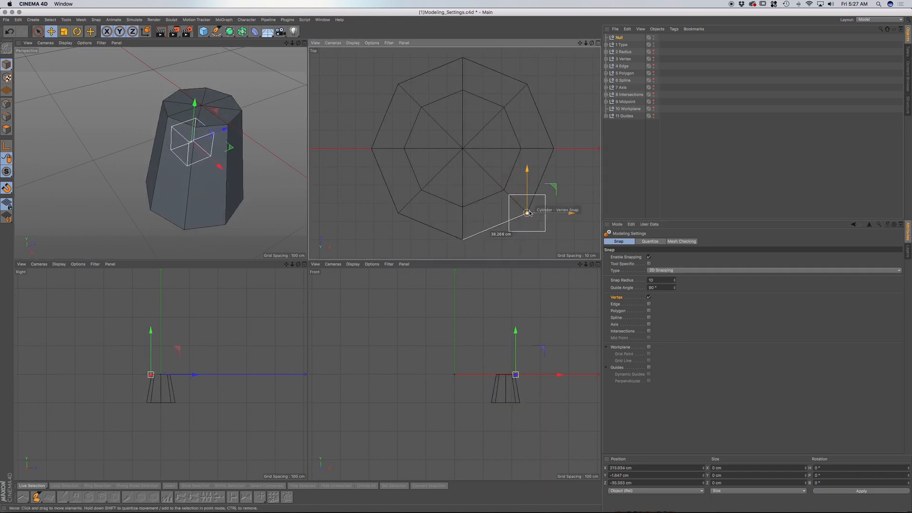
left_click_drag(526, 213, 529, 111)
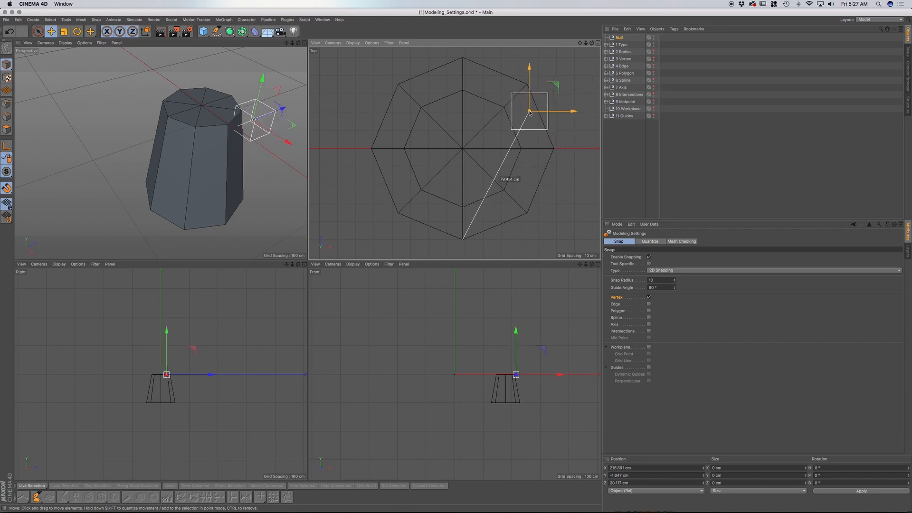
left_click_drag(530, 110, 489, 75)
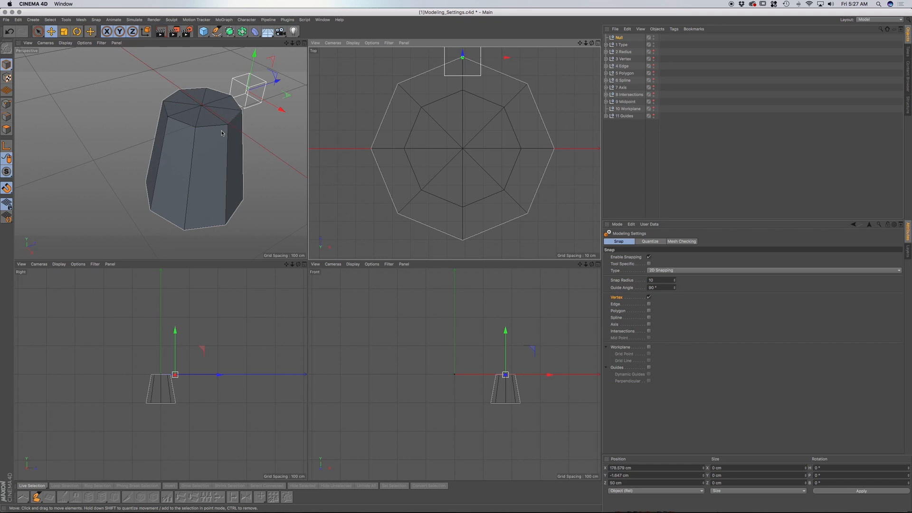
mouse_move(222, 140)
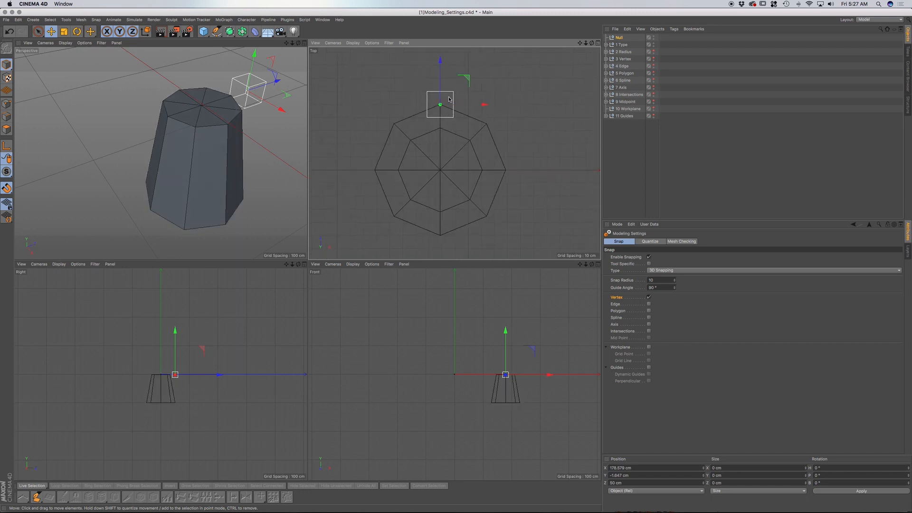
Step: Drag the null onto the cylinder's bottom vertices, then onto a top cap vertex
left_click_drag(440, 104, 486, 124)
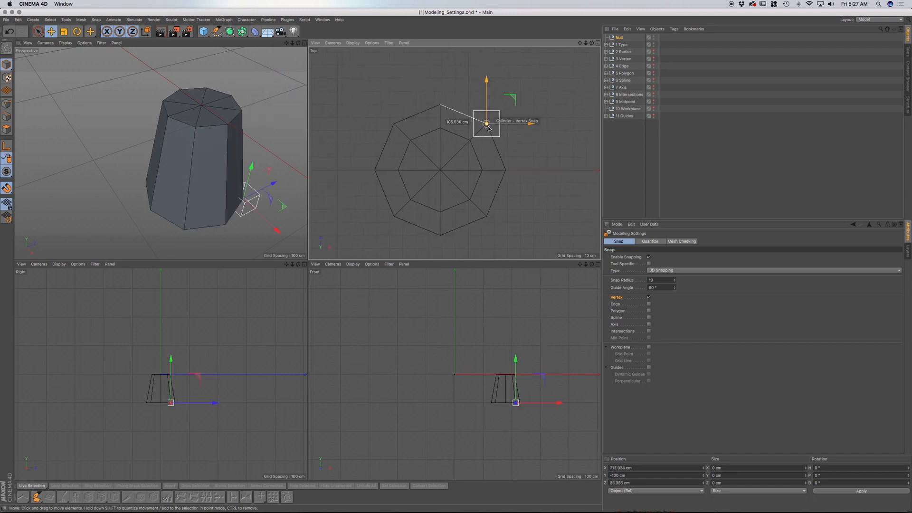
left_click_drag(485, 124, 505, 169)
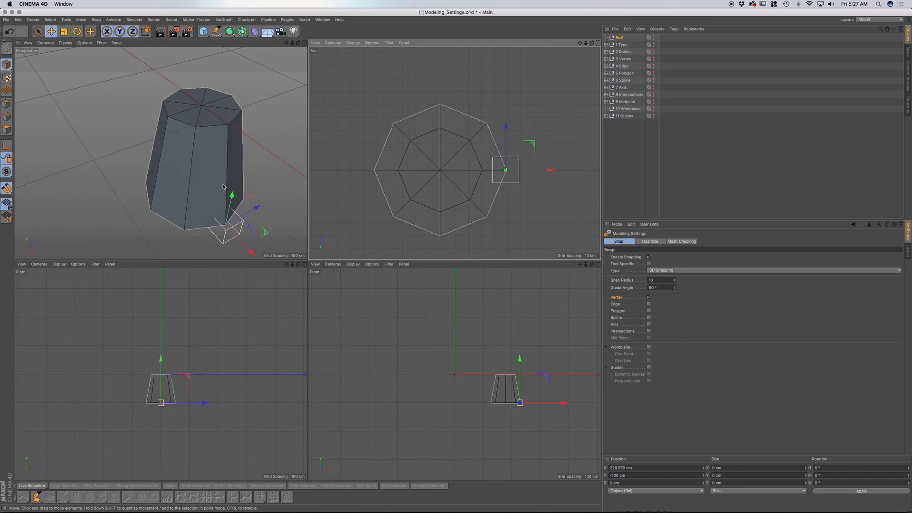
left_click_drag(505, 170, 512, 183)
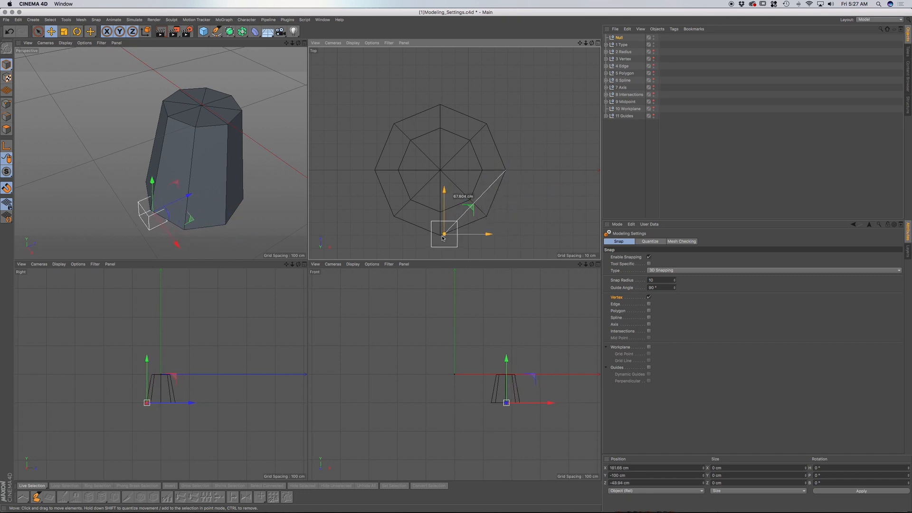
left_click_drag(443, 233, 410, 197)
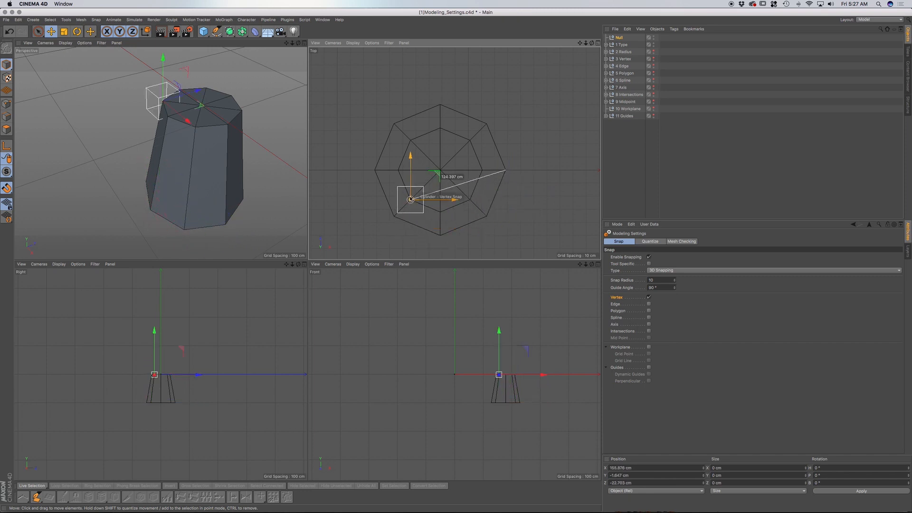
left_click_drag(410, 198, 376, 171)
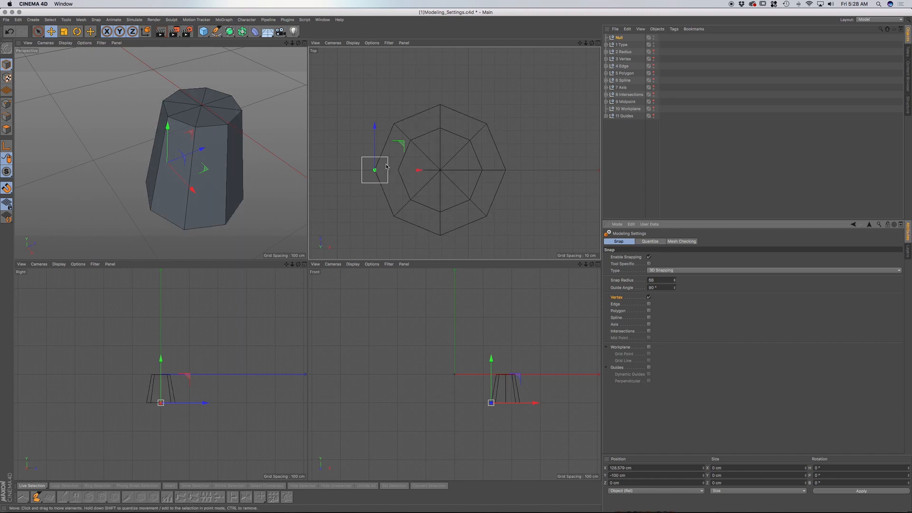
Step: Drag the null around the octagonal prism's corners and top in Top and Perspective views
left_click_drag(375, 169, 348, 153)
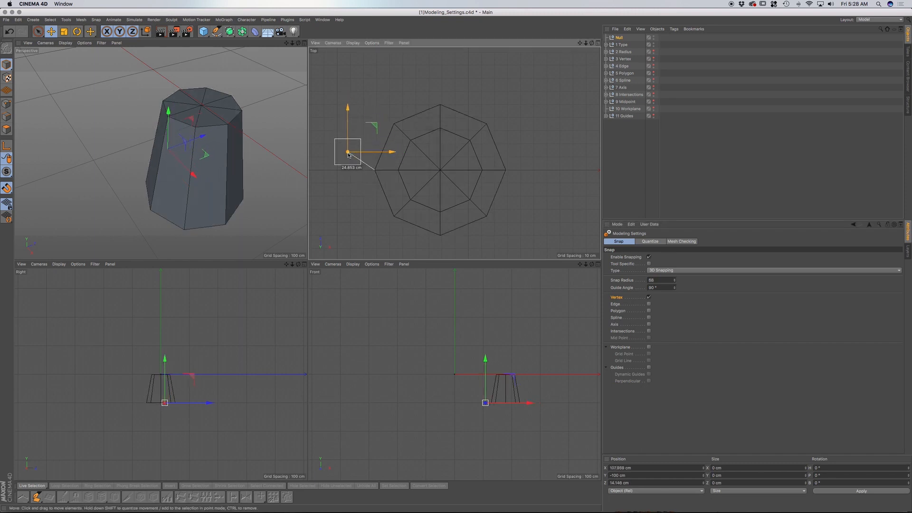
left_click_drag(348, 153, 375, 170)
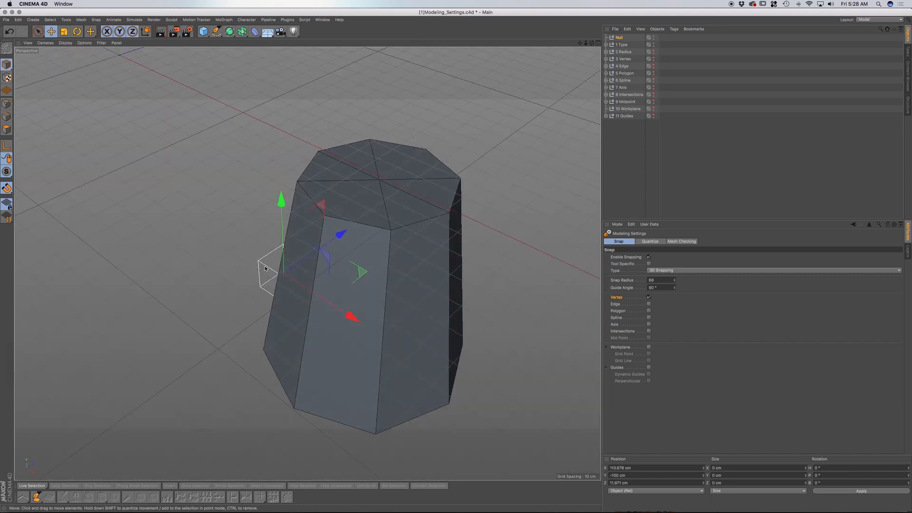
left_click_drag(268, 267, 278, 131)
type("100")
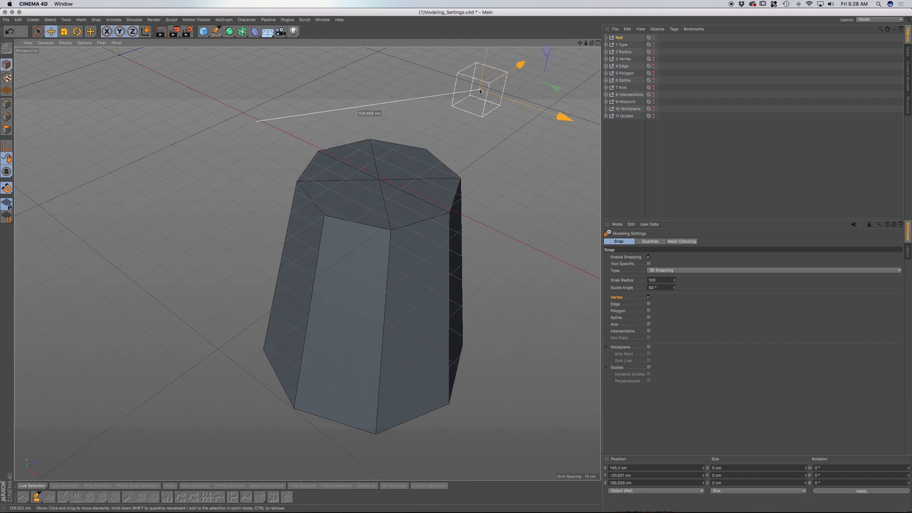
left_click_drag(479, 90, 516, 165)
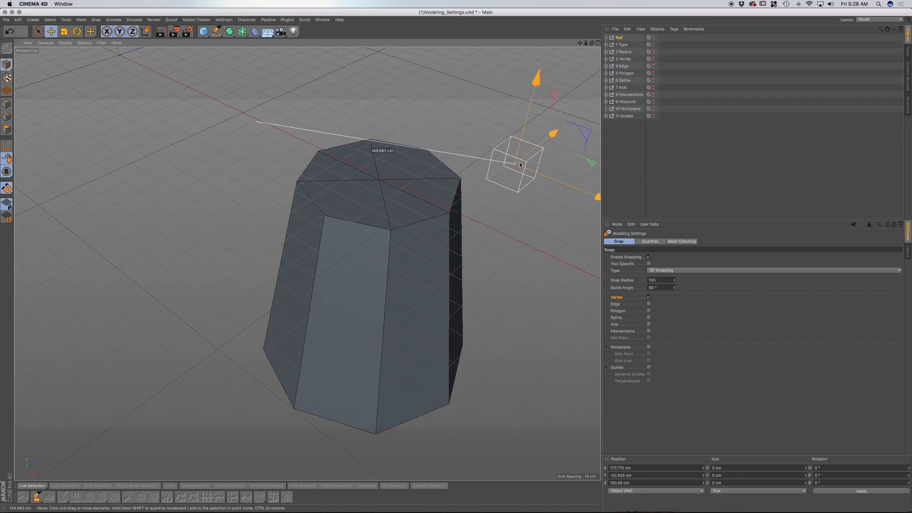
left_click_drag(515, 163, 391, 230)
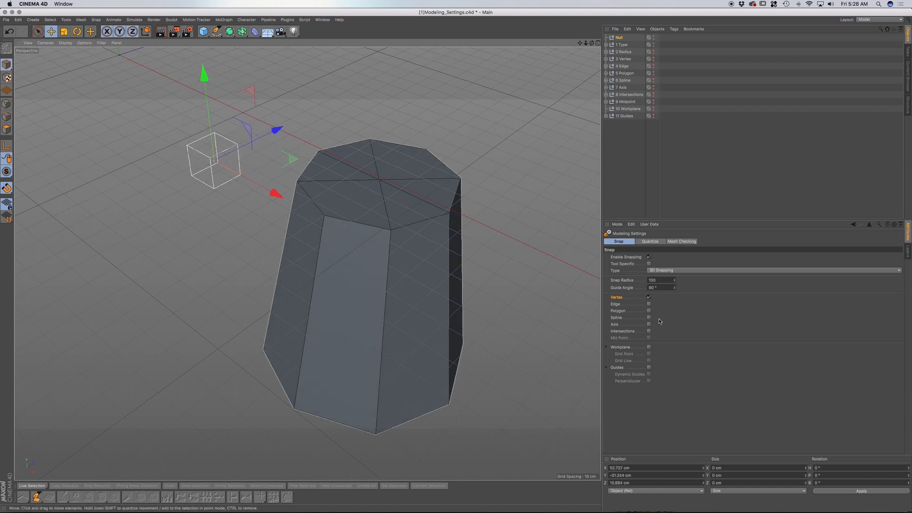
mouse_move(322, 121)
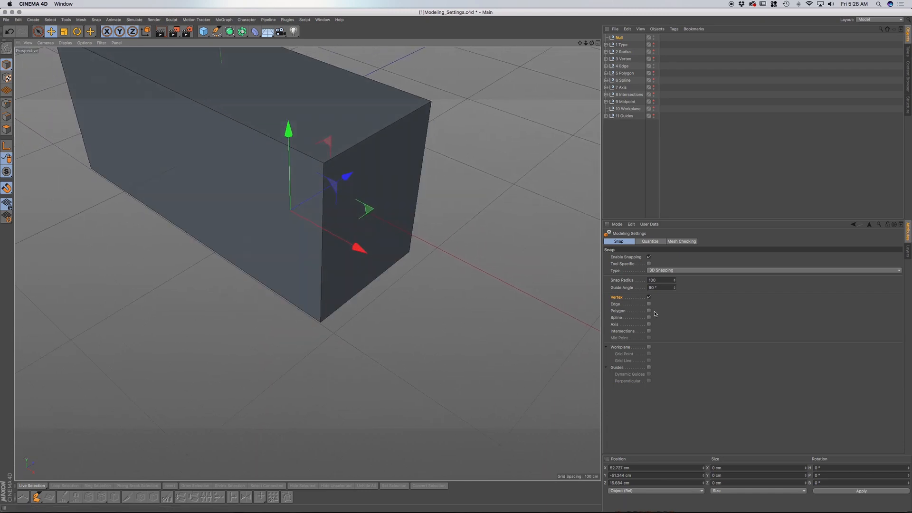
Step: Enable Edge snapping, select the Null, and slide it along the box's lower edges
left_click(649, 304)
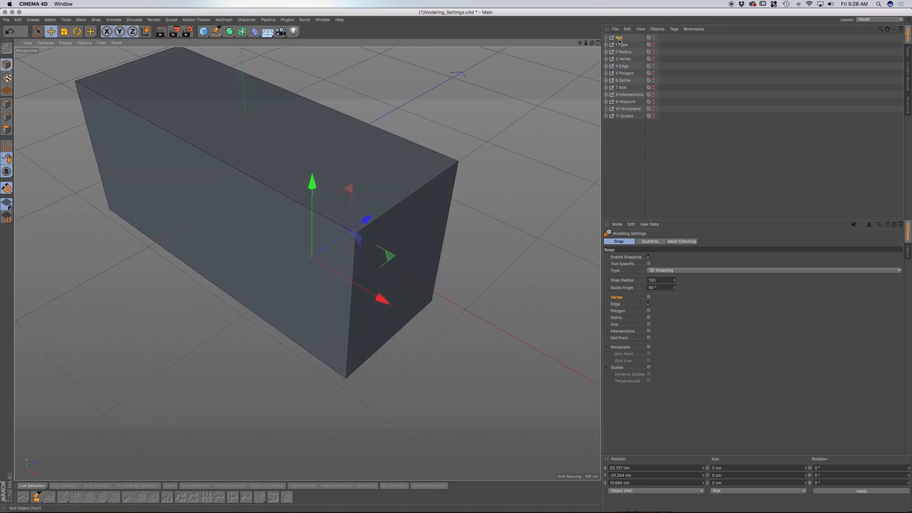
left_click(619, 37)
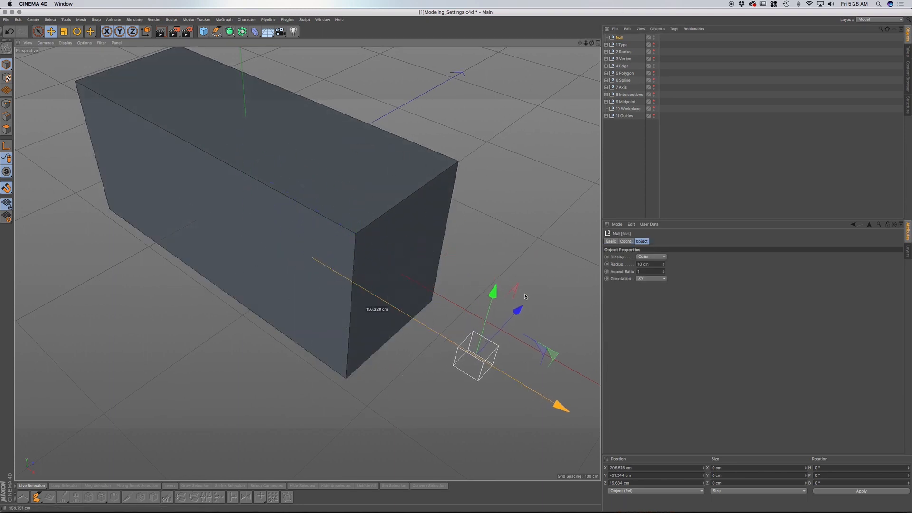
left_click_drag(477, 358, 332, 404)
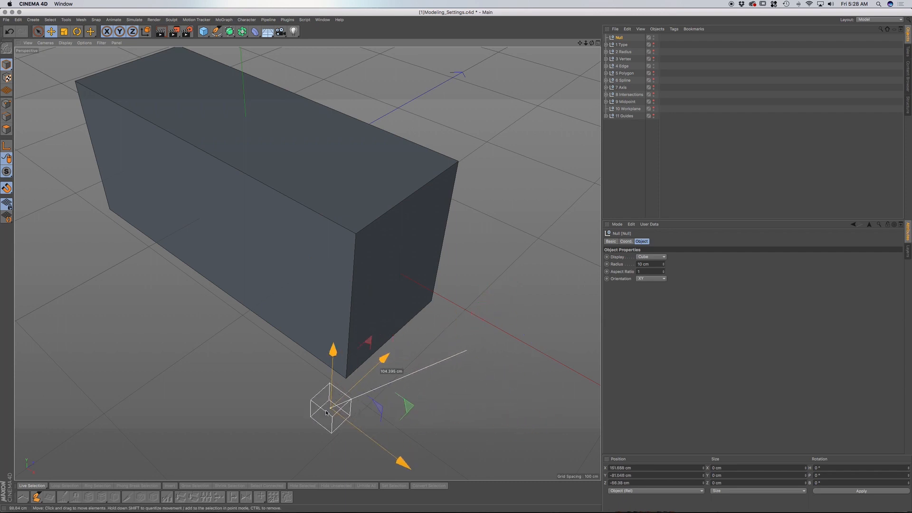
left_click_drag(331, 407, 157, 245)
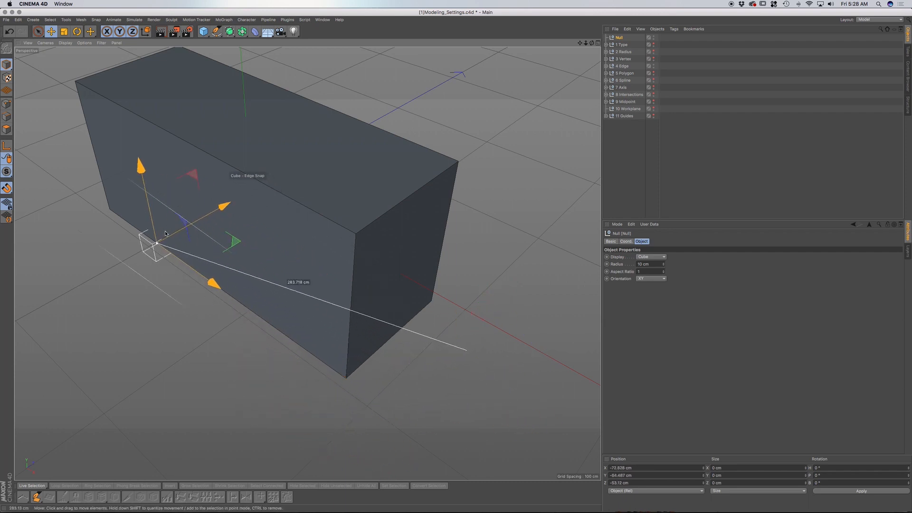
left_click_drag(160, 242, 349, 329)
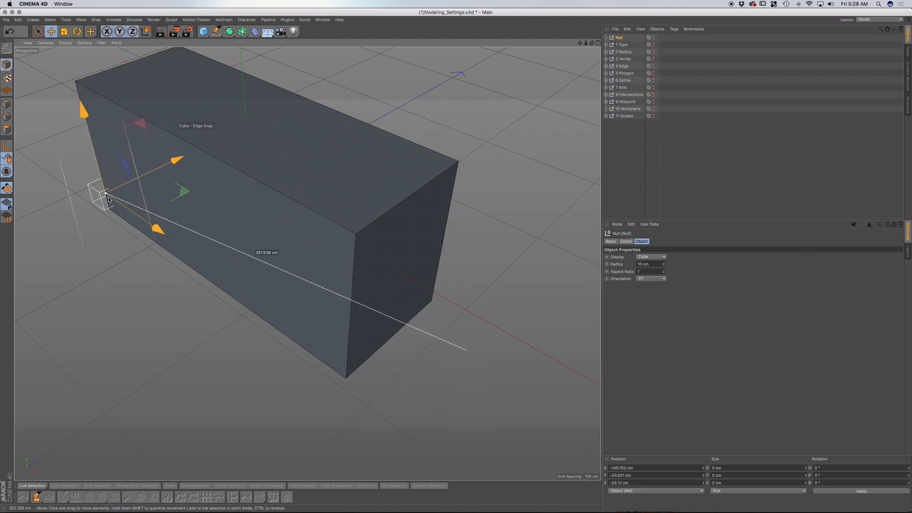
left_click_drag(104, 192, 340, 227)
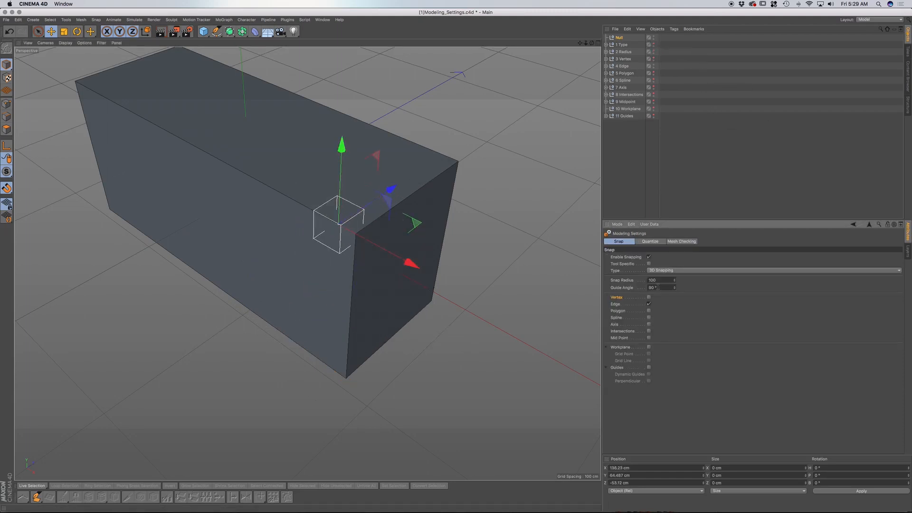
Step: Turn off Edge snapping and move the null across several of the sphere's faces
left_click(648, 304)
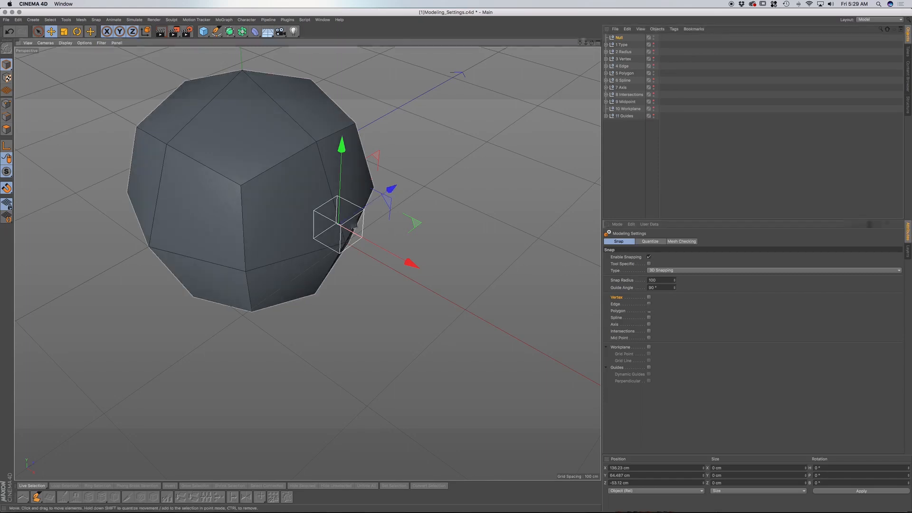
left_click_drag(342, 224, 116, 87)
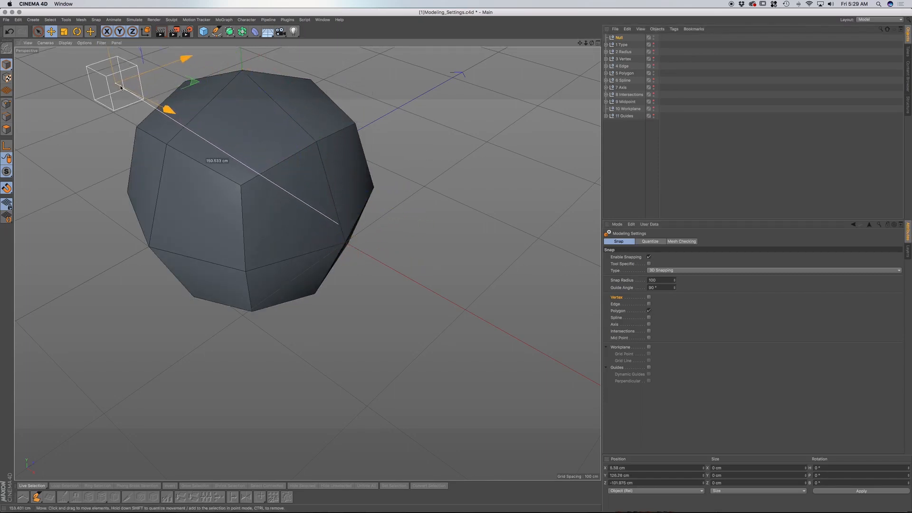
left_click_drag(120, 87, 151, 194)
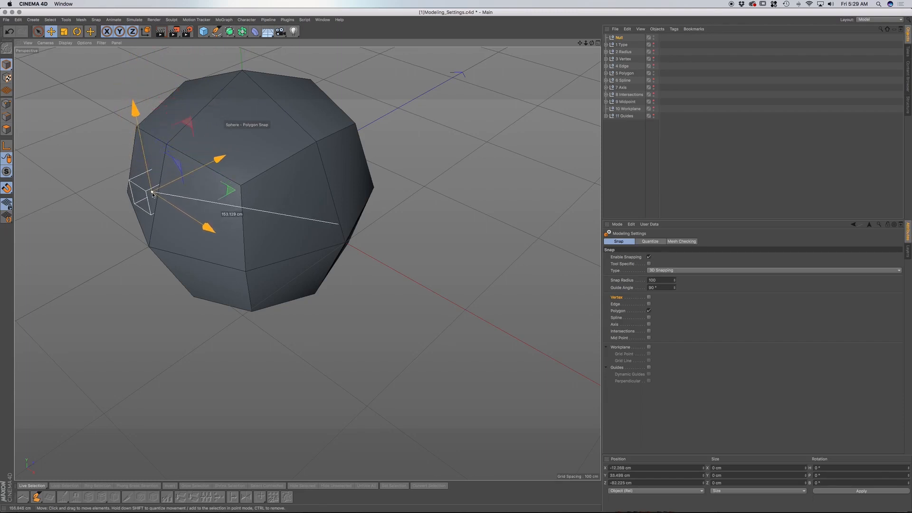
left_click_drag(151, 194, 273, 239)
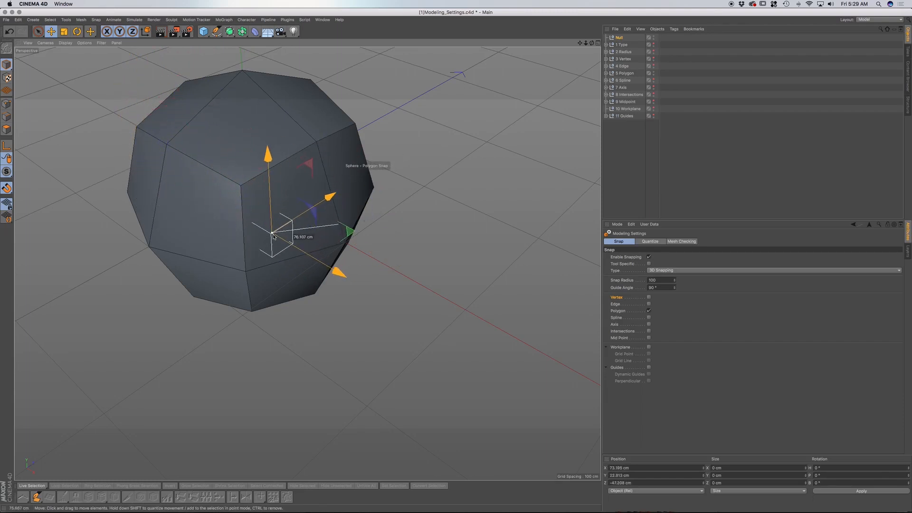
left_click_drag(273, 238, 285, 186)
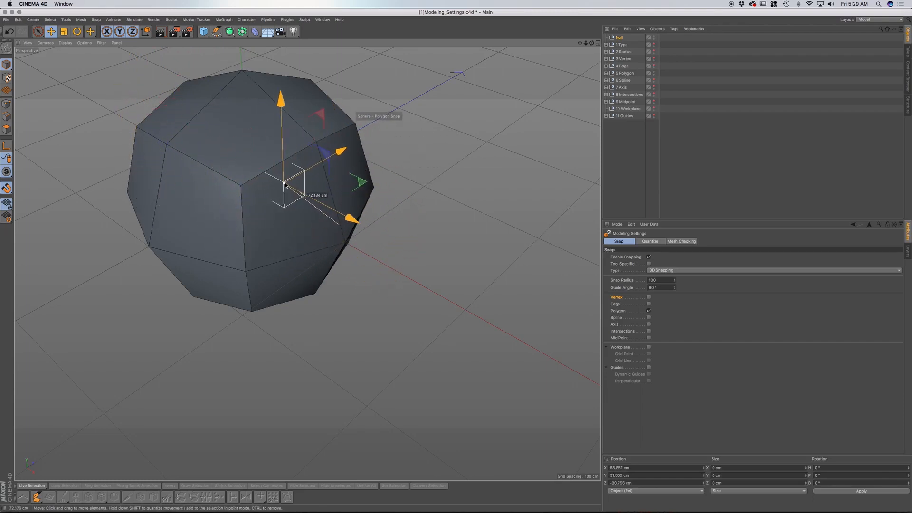
left_click_drag(285, 187, 227, 227)
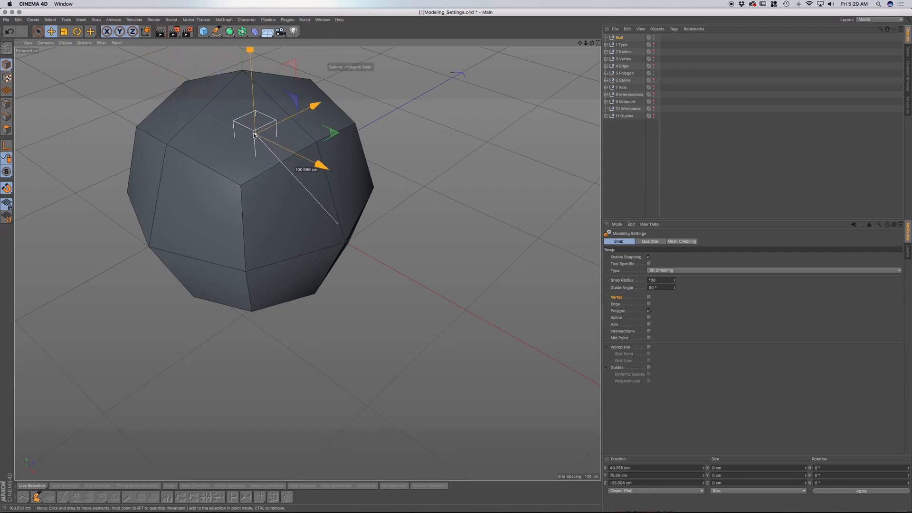
left_click_drag(254, 135, 369, 215)
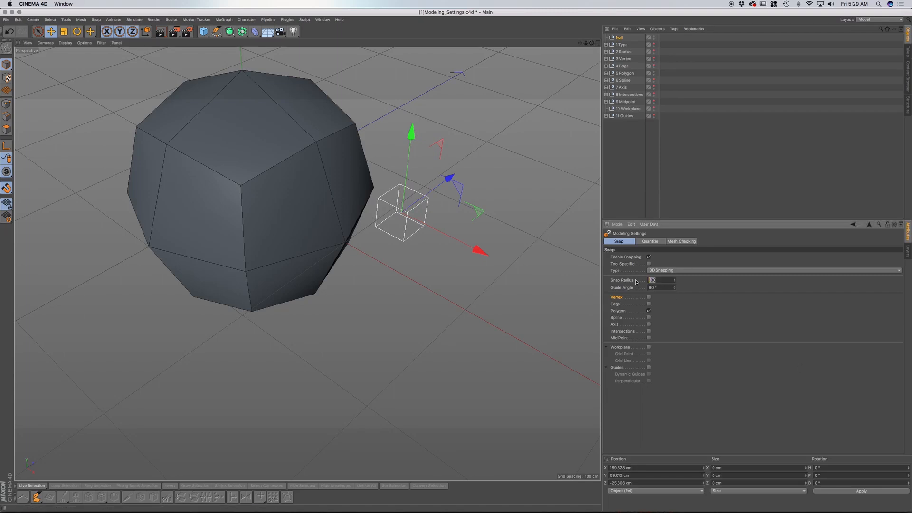
Step: Set Snap Radius to 50, uncheck Polygon and check Spline snapping
type("50")
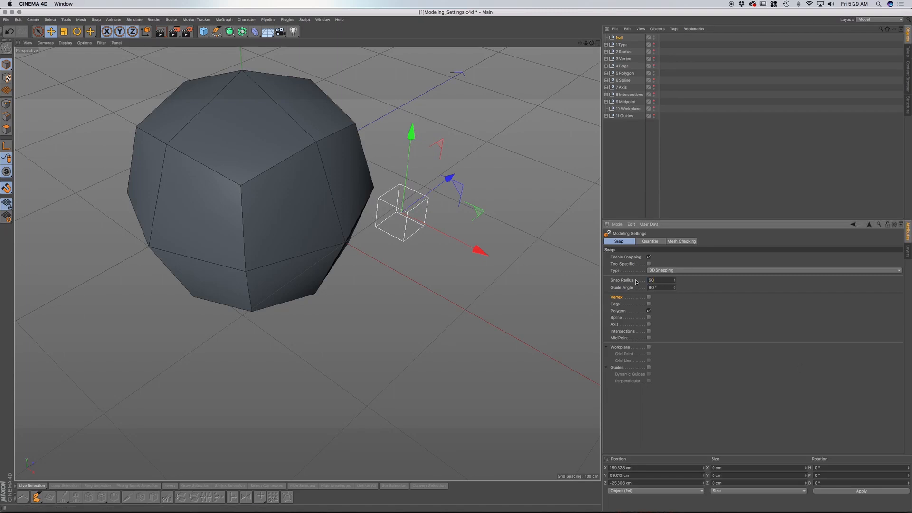
left_click(649, 311)
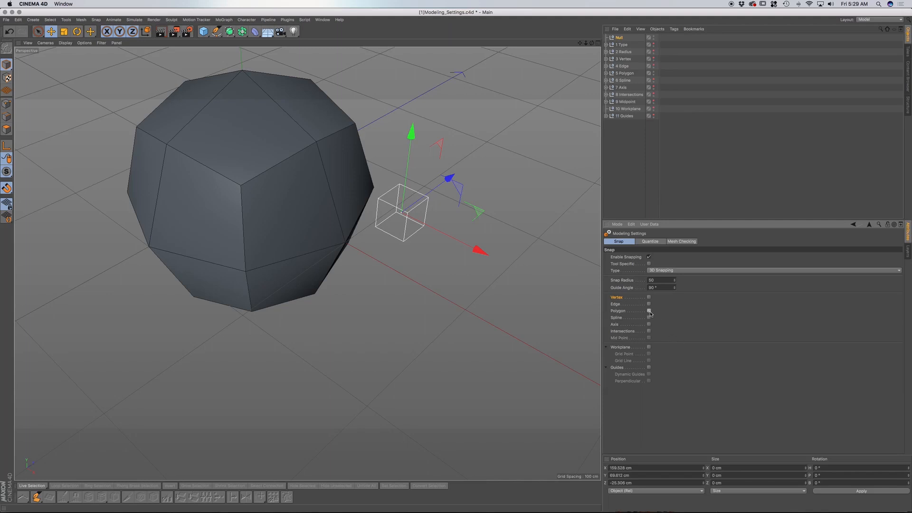
left_click(650, 318)
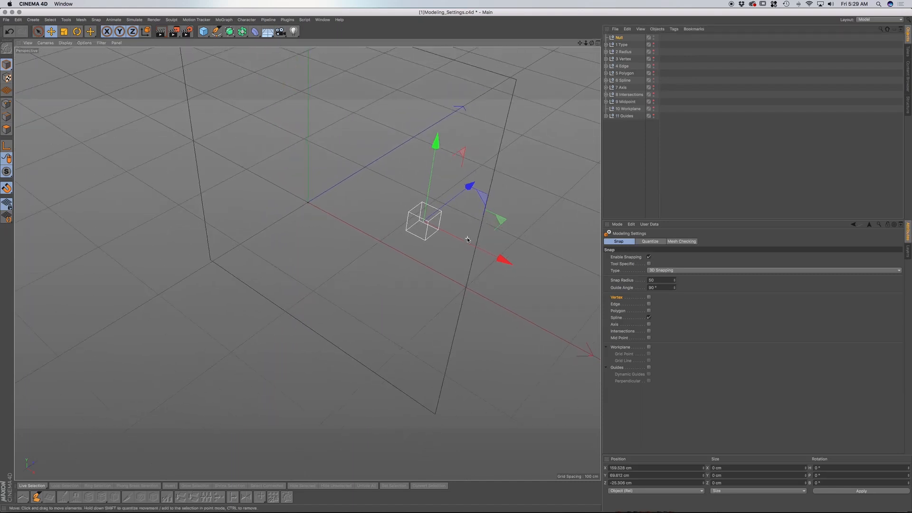
Step: Slide the null around the rectangle spline's sides, then enable axis snapping
left_click_drag(425, 223, 474, 259)
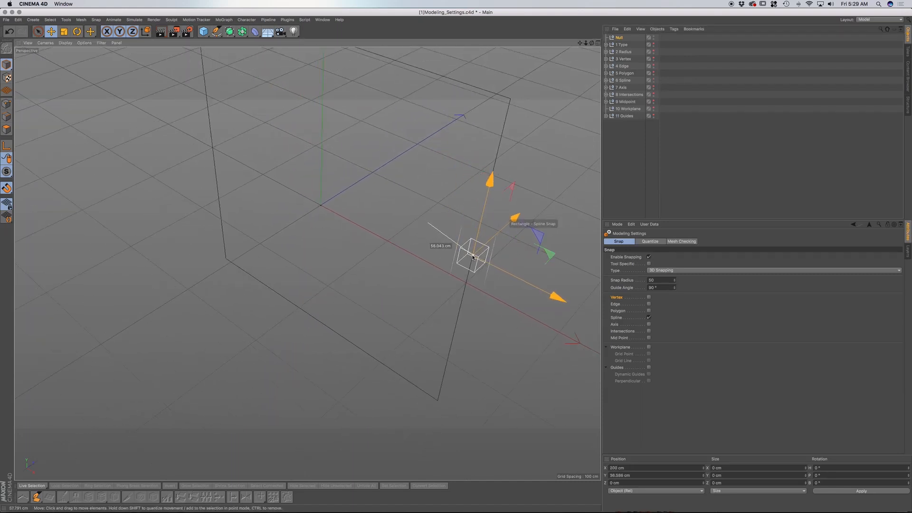
left_click_drag(474, 256, 482, 218)
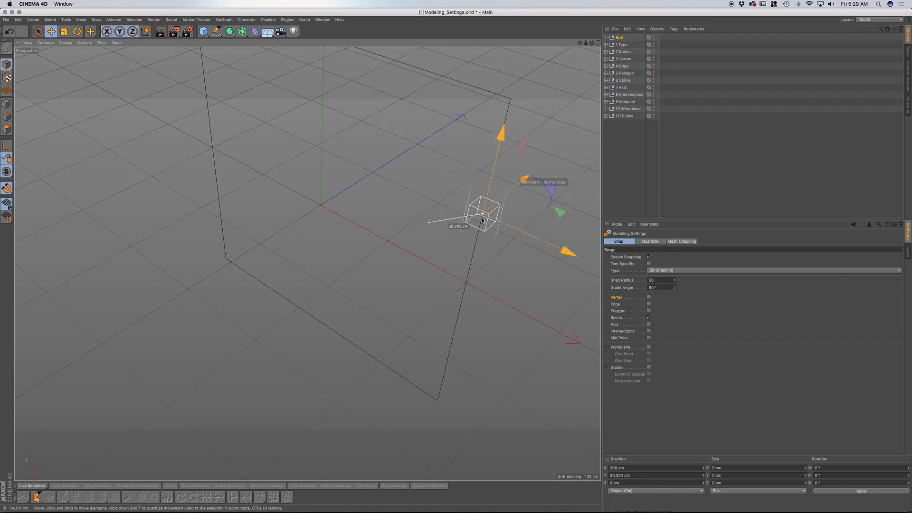
left_click_drag(482, 221, 227, 253)
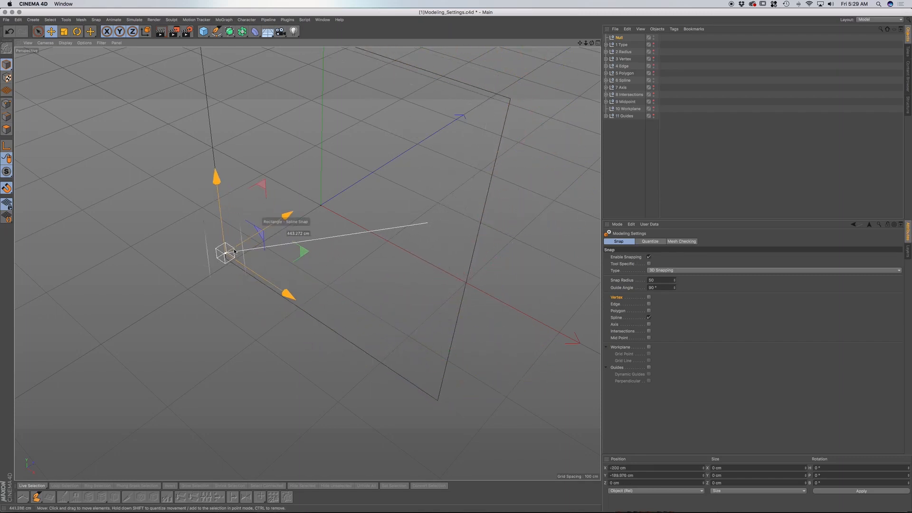
left_click_drag(227, 253, 346, 337)
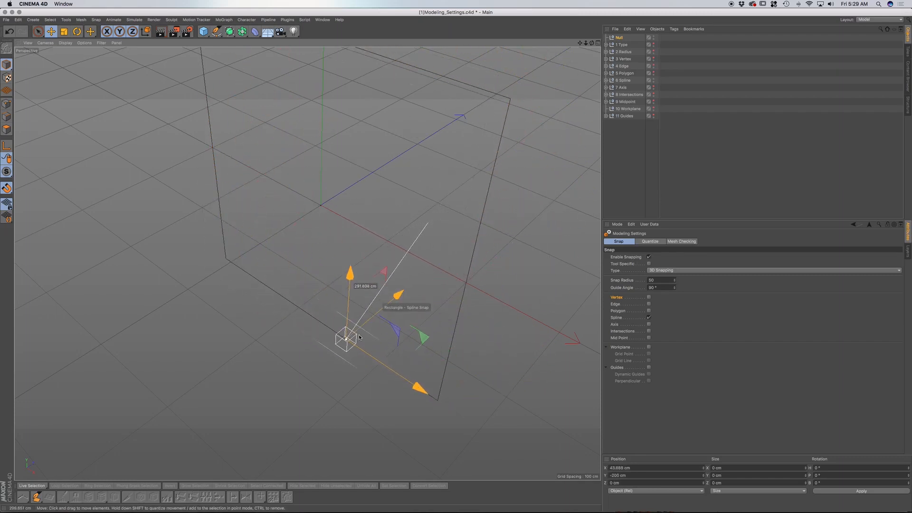
left_click_drag(347, 340, 451, 349)
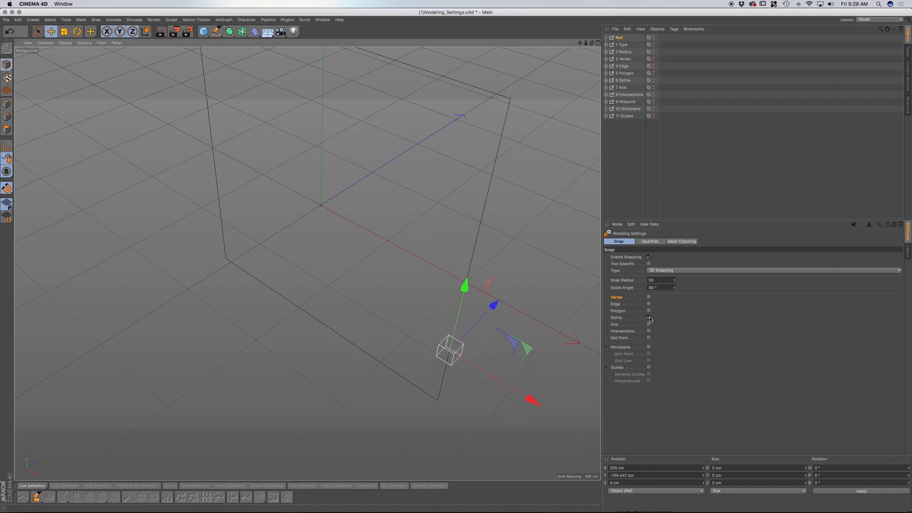
left_click(649, 324)
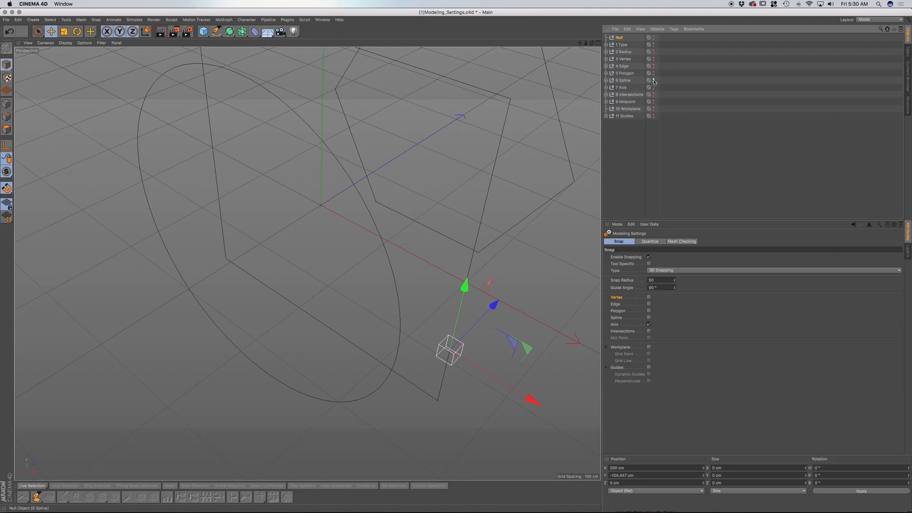
Step: Hide the previous example and snap the null between the circle and hexagon centres
left_click(622, 80)
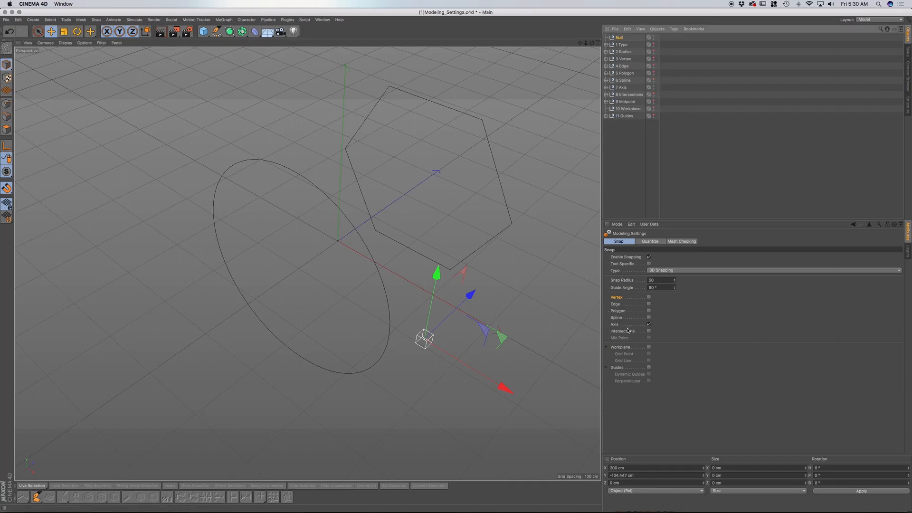
left_click_drag(424, 339, 381, 326)
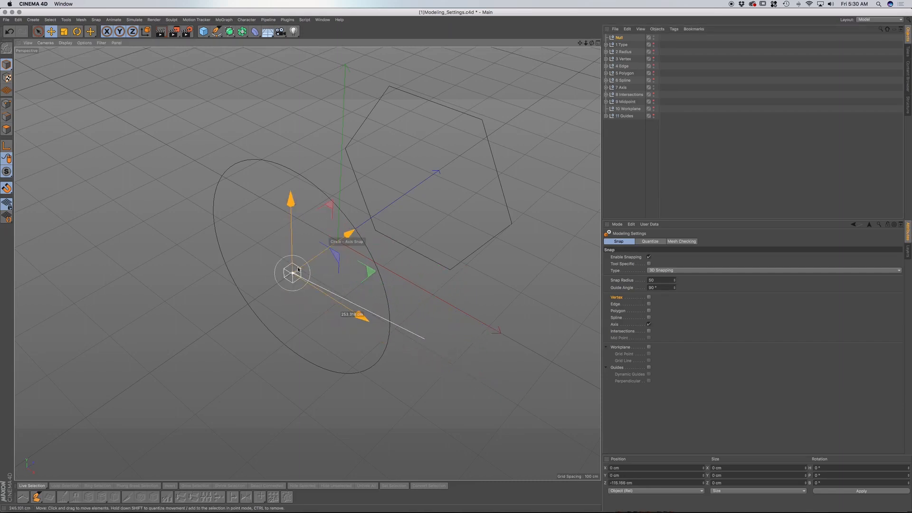
left_click_drag(292, 274, 456, 172)
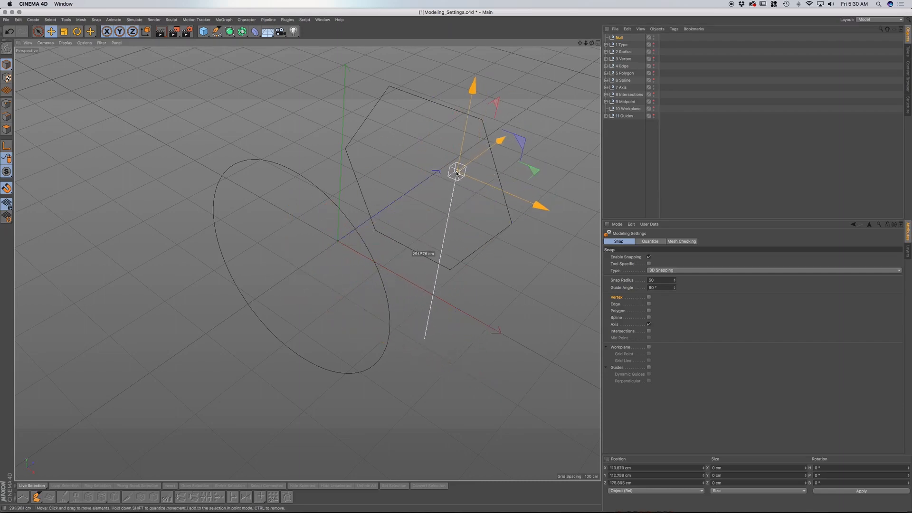
left_click_drag(456, 171, 293, 274)
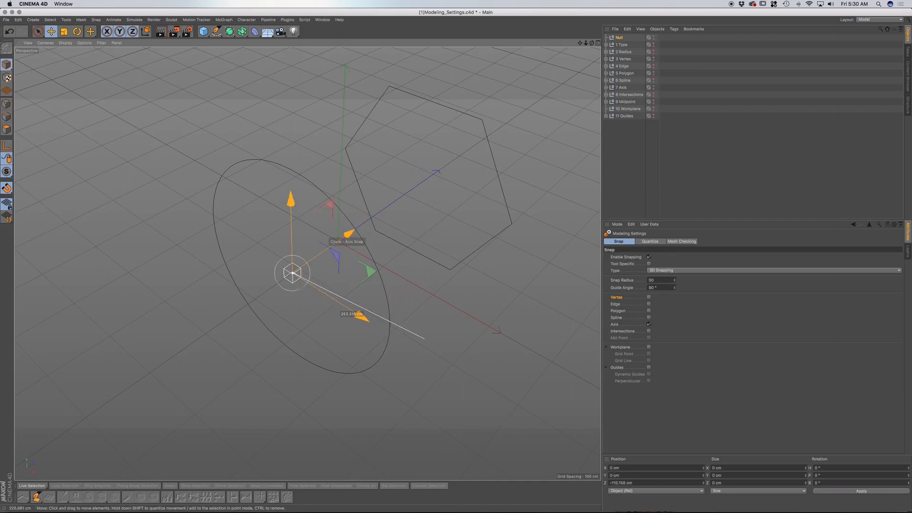
left_click_drag(291, 274, 497, 161)
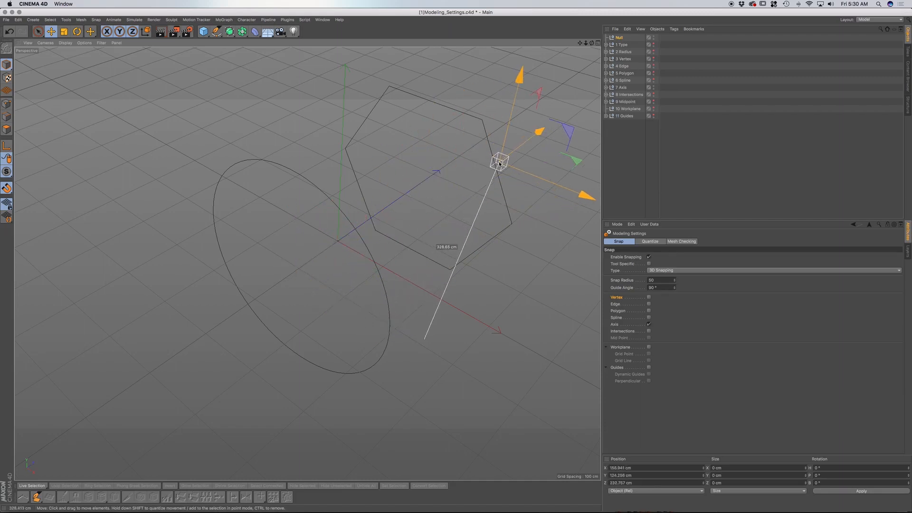
Step: Face the shapes head-on and re-snap the null to the hexagon, circle, then hexagon centres
left_click_drag(499, 161, 476, 169)
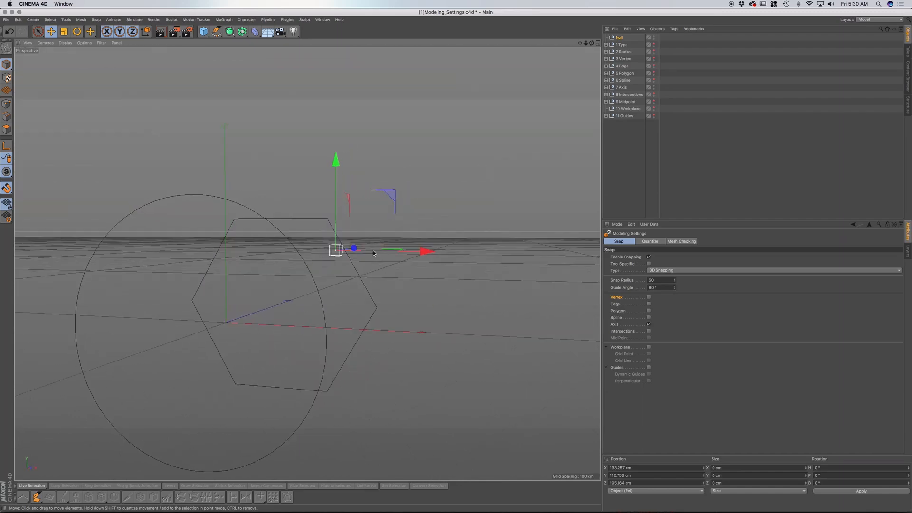
left_click_drag(336, 249, 279, 304)
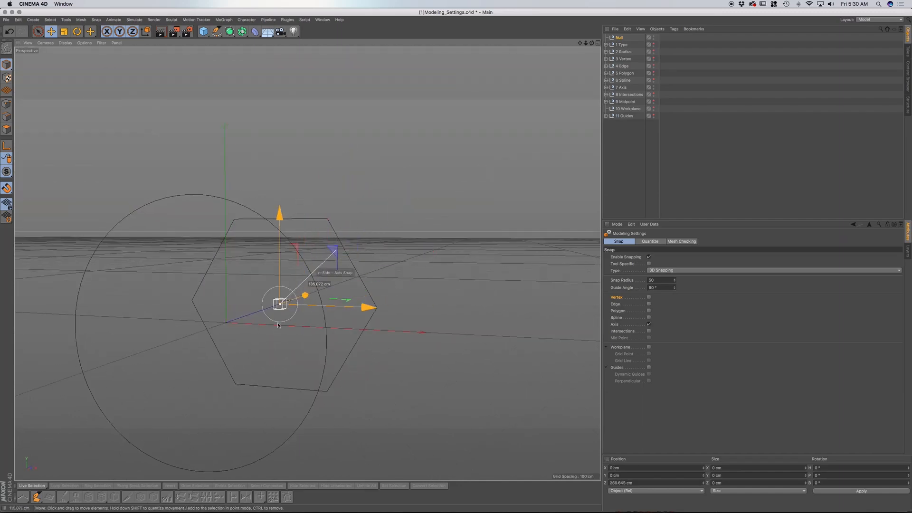
left_click_drag(279, 302, 174, 331)
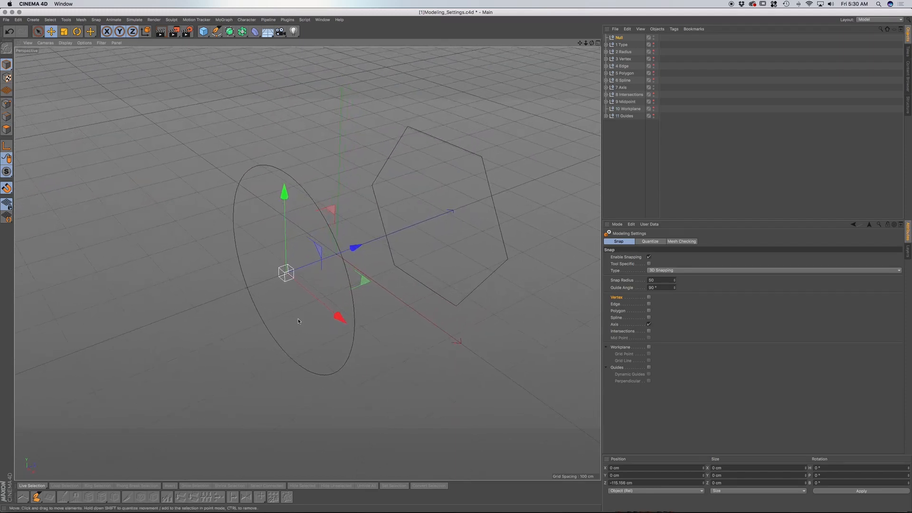
left_click_drag(285, 274, 432, 218)
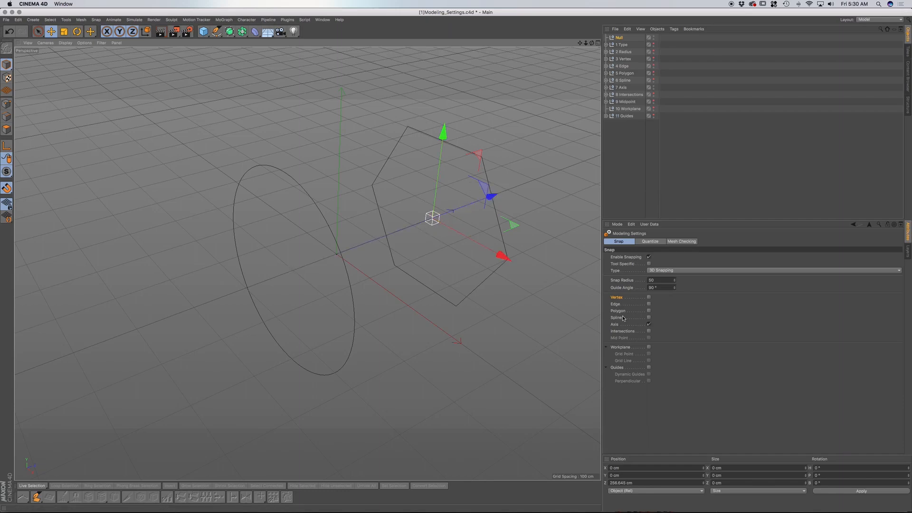
Step: Replace axis snapping with intersection snapping and show the Intersections example objects
left_click(649, 324)
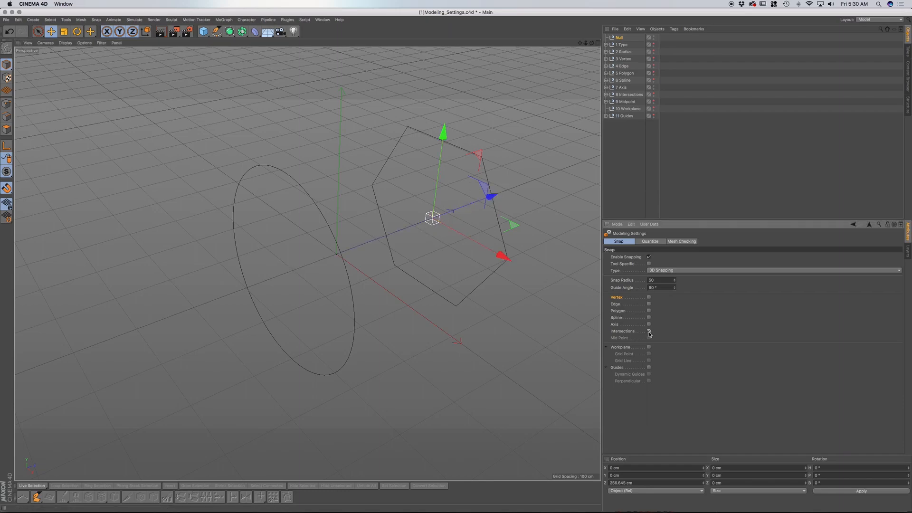
left_click(649, 331)
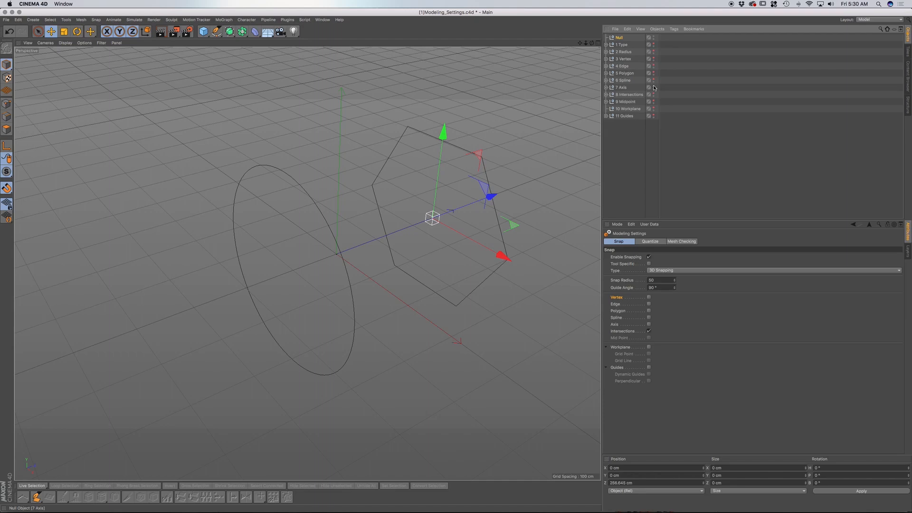
left_click(631, 94)
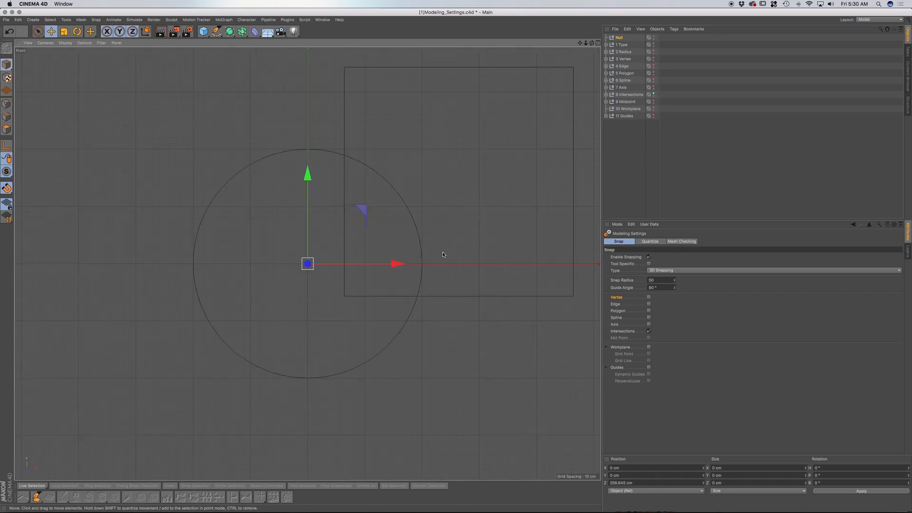
mouse_move(352, 284)
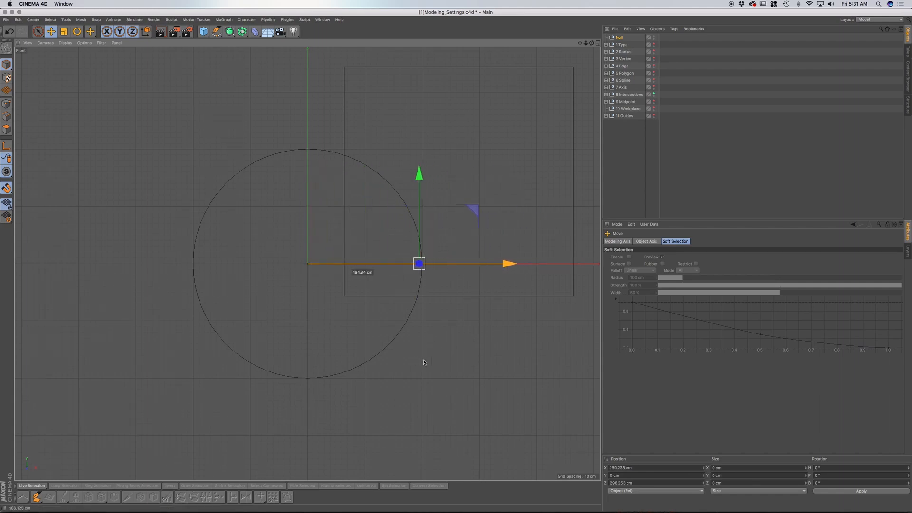
Step: Snap the null onto points where the circle crosses the axis and the square
left_click_drag(418, 263, 425, 285)
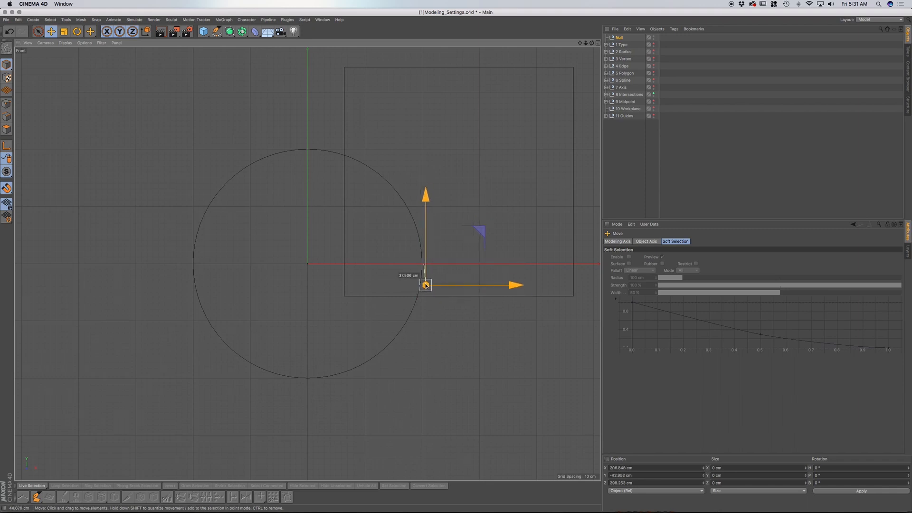
left_click_drag(425, 285, 435, 303)
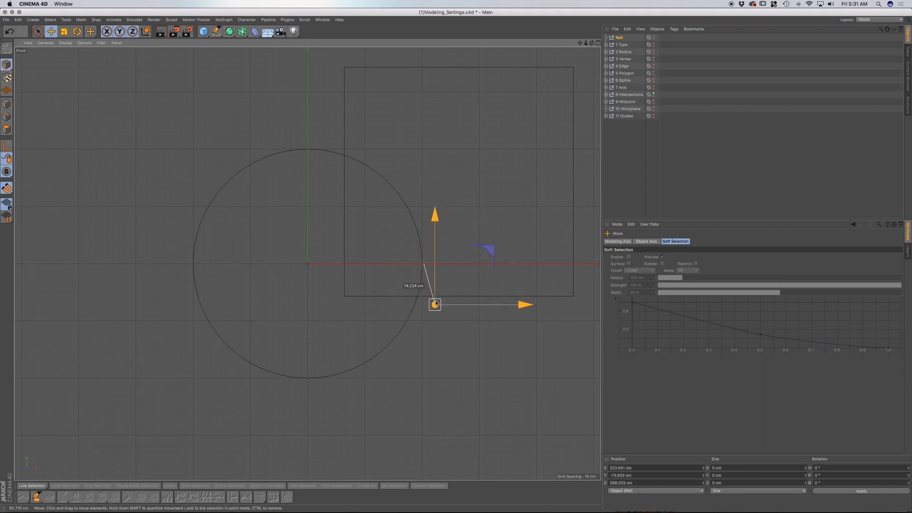
left_click_drag(434, 303, 326, 131)
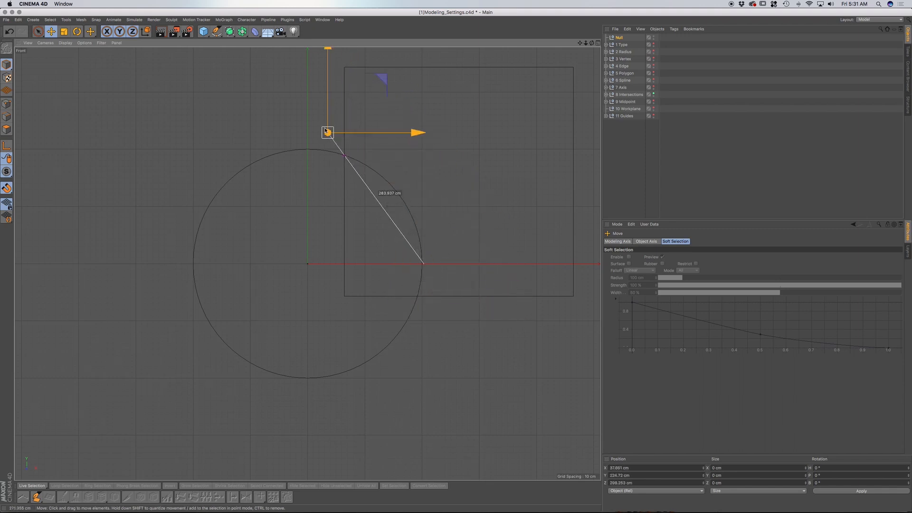
left_click_drag(327, 132, 416, 252)
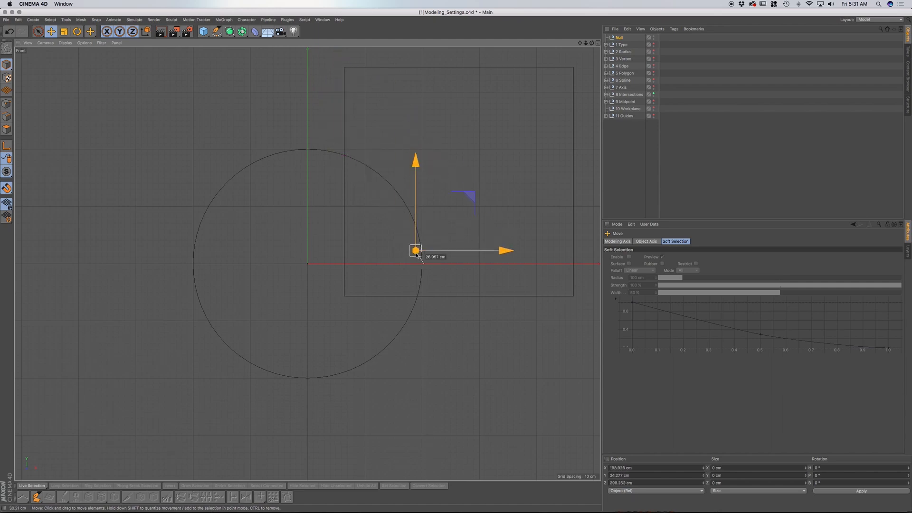
left_click_drag(416, 250, 417, 296)
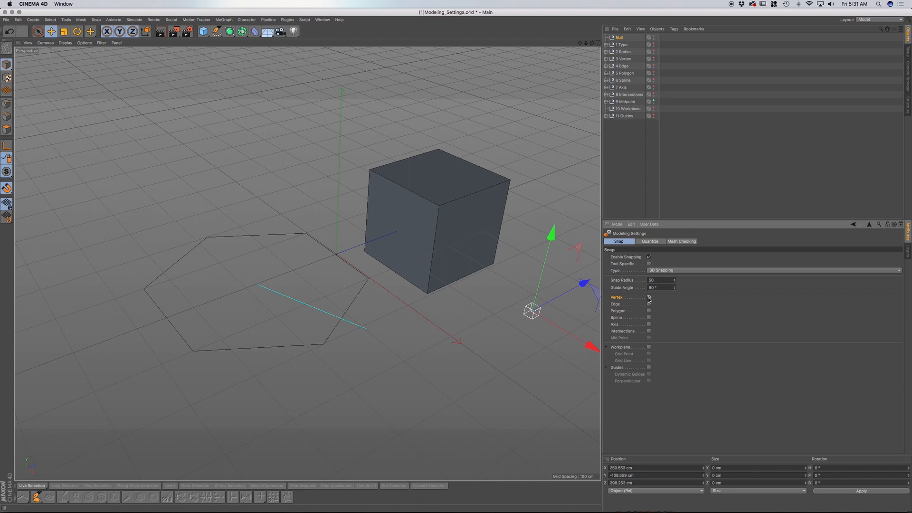
Step: Toggle vertex, edge, midpoint and polygon snapping options in the Snap settings
left_click(649, 297)
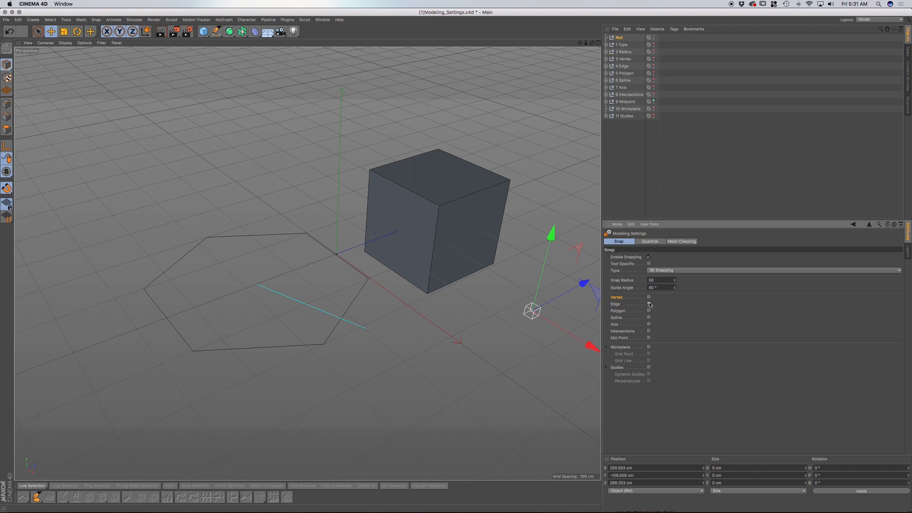
left_click(648, 303)
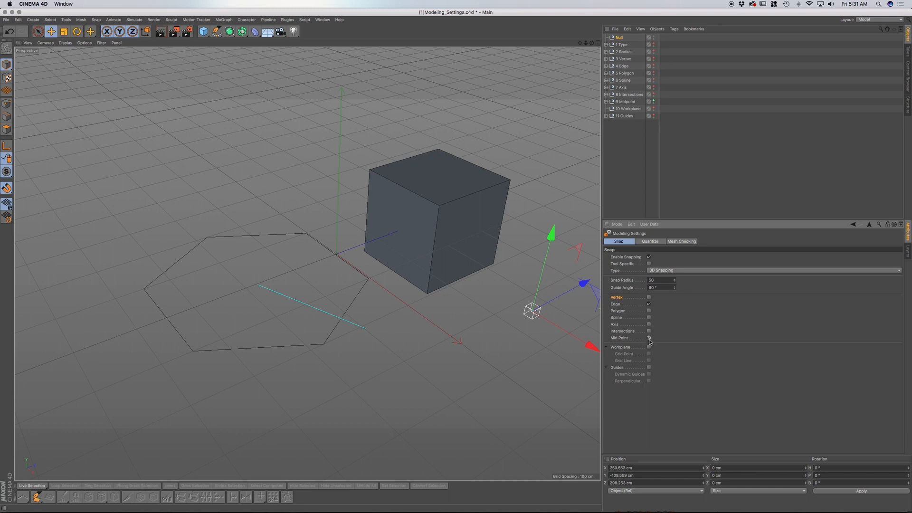
left_click(650, 338)
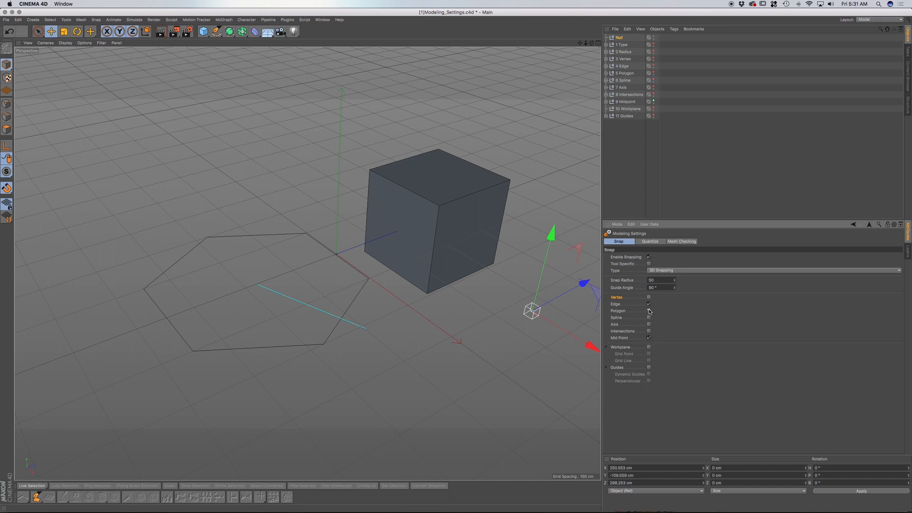
left_click(649, 303)
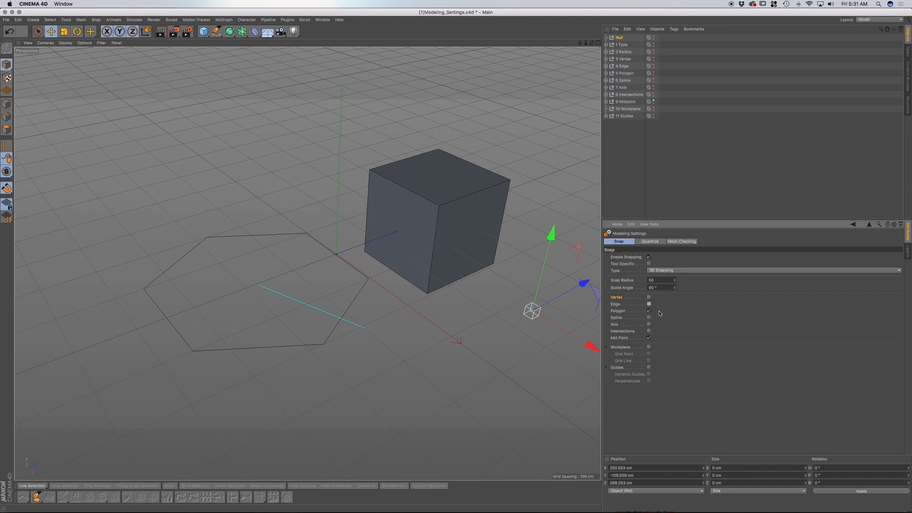
left_click(649, 298)
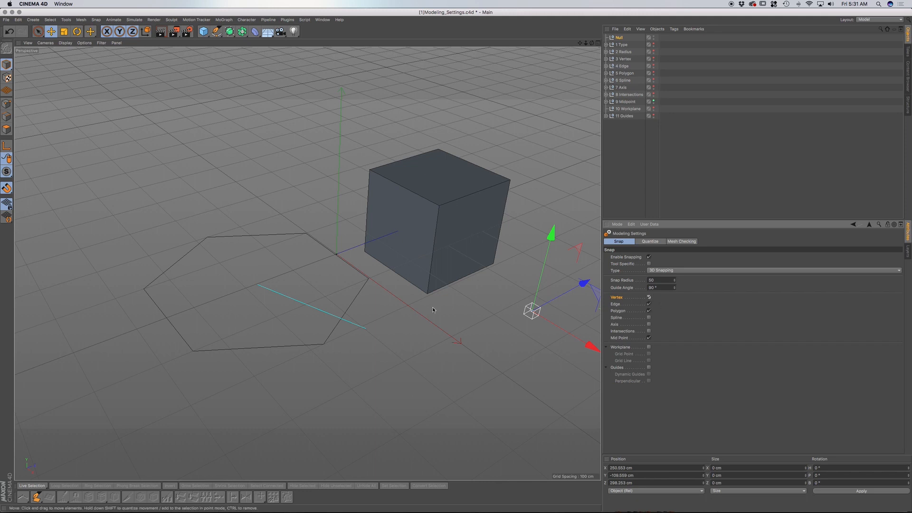
left_click(649, 297)
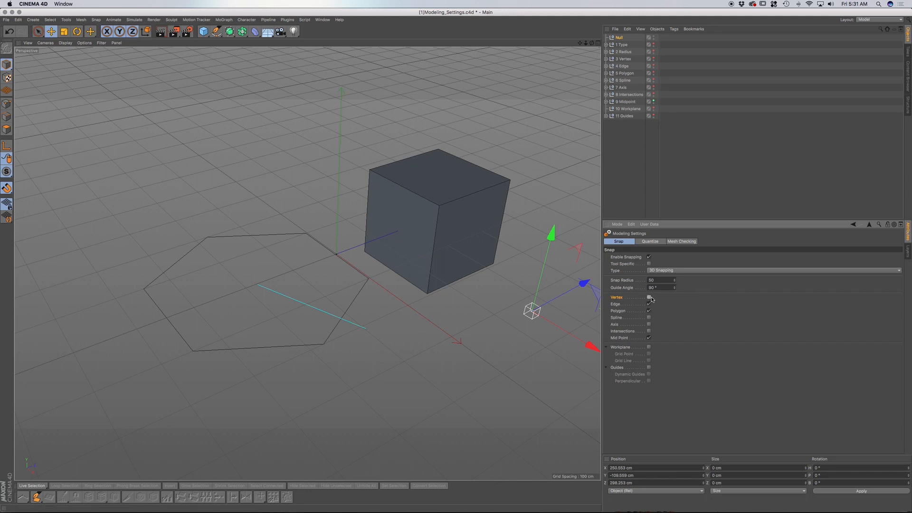
left_click(650, 297)
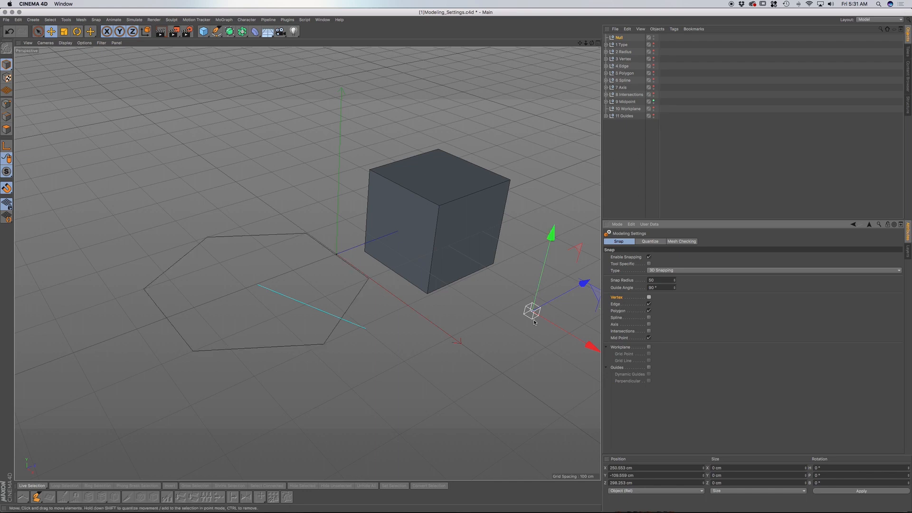
Step: Snap the null to the cube's top-edge midpoint, then disable polygon snapping and move it
left_click_drag(532, 312, 404, 200)
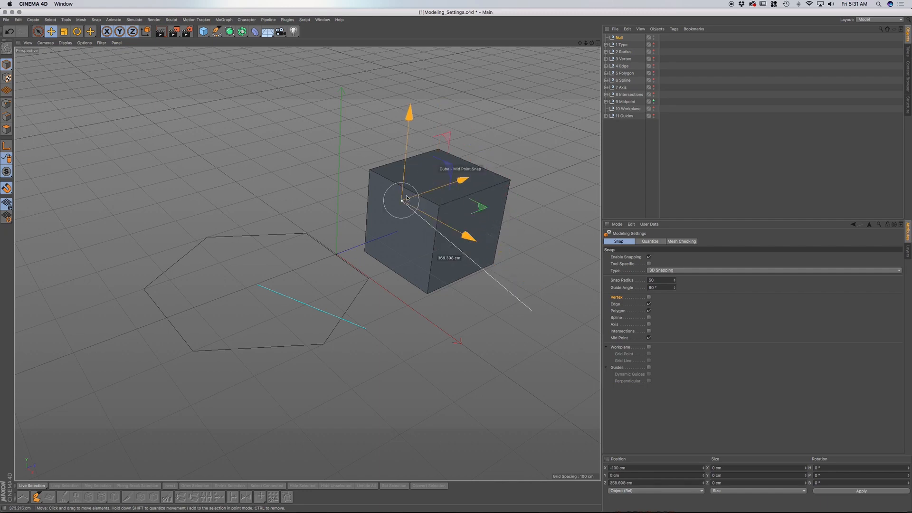
left_click_drag(408, 198, 401, 186)
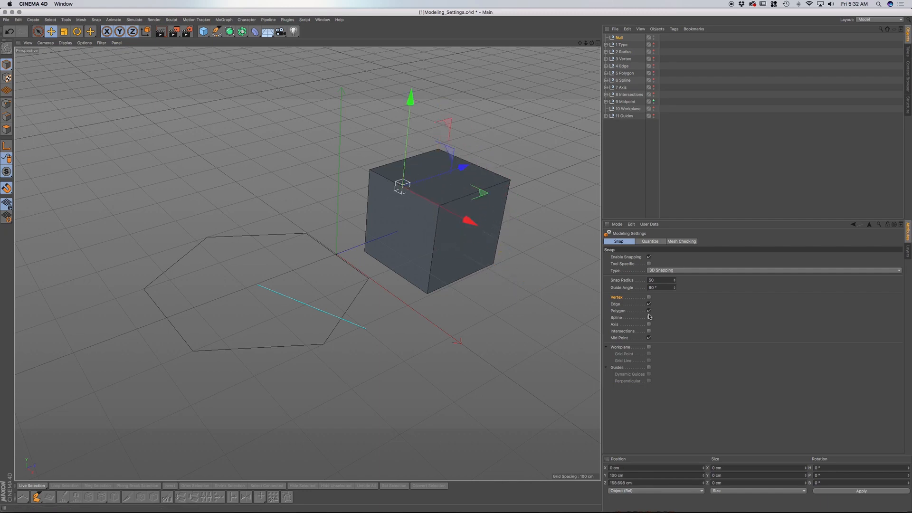
left_click(649, 311)
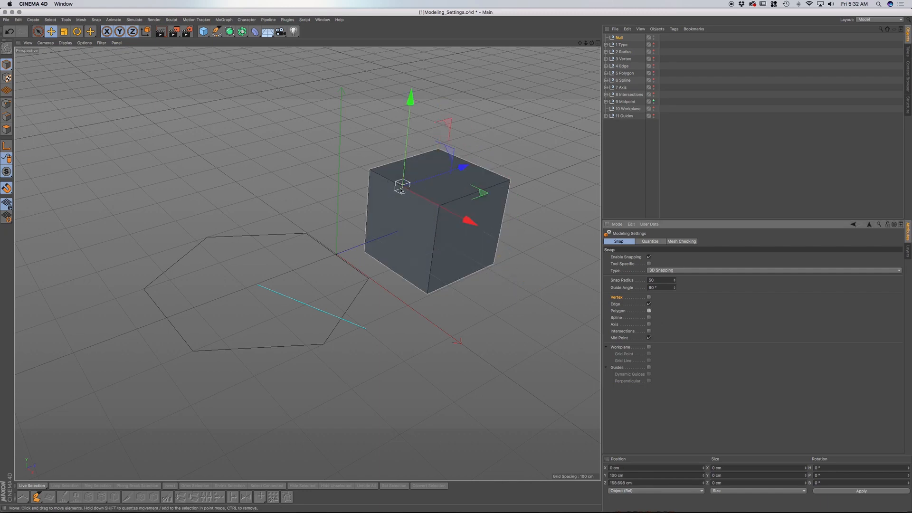
left_click_drag(410, 183, 384, 177)
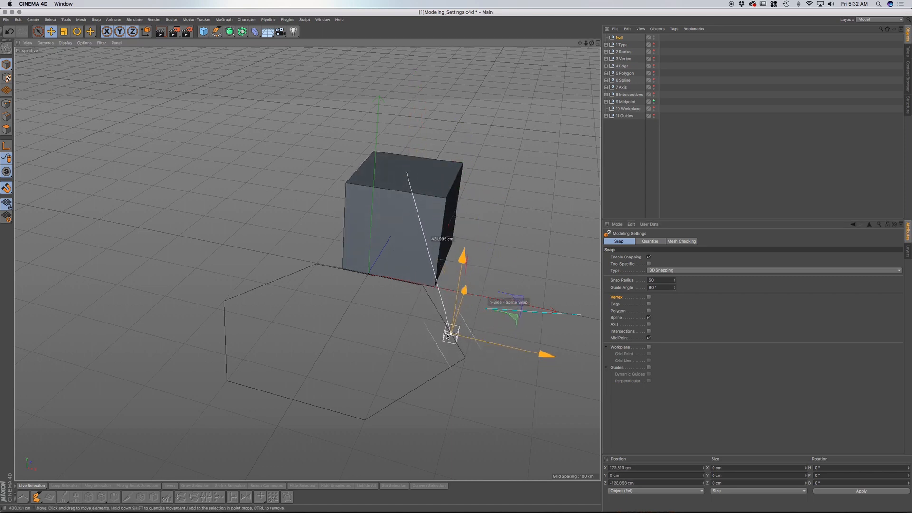
Step: Slide the null along the hexagon outline and onto an edge midpoint
left_click_drag(459, 335, 448, 323)
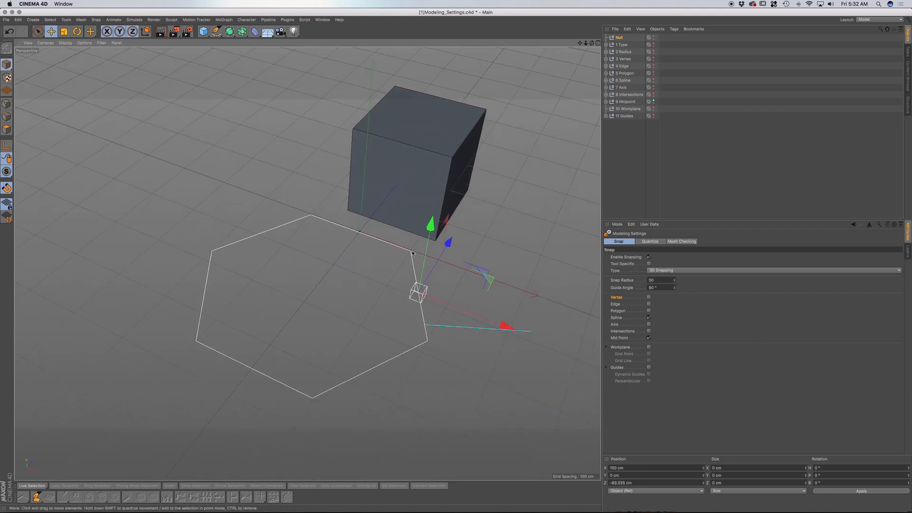
mouse_move(412, 277)
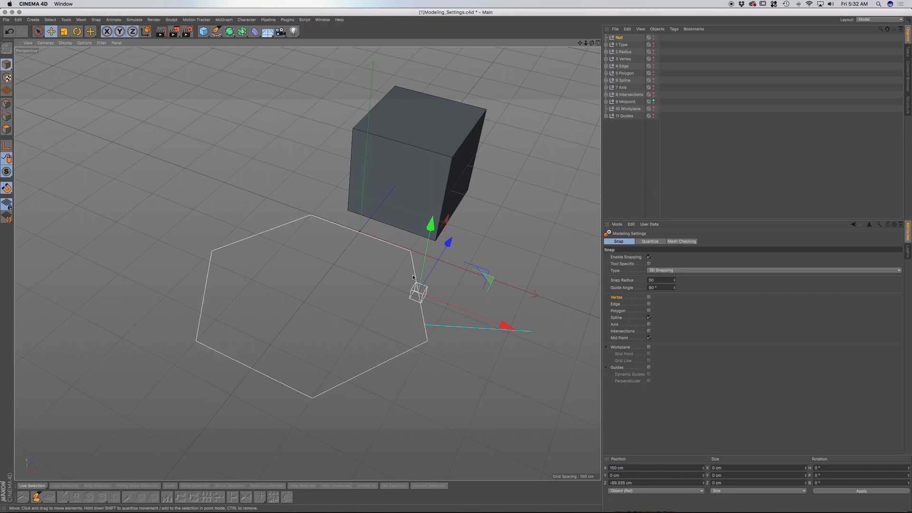
left_click_drag(417, 291, 412, 267)
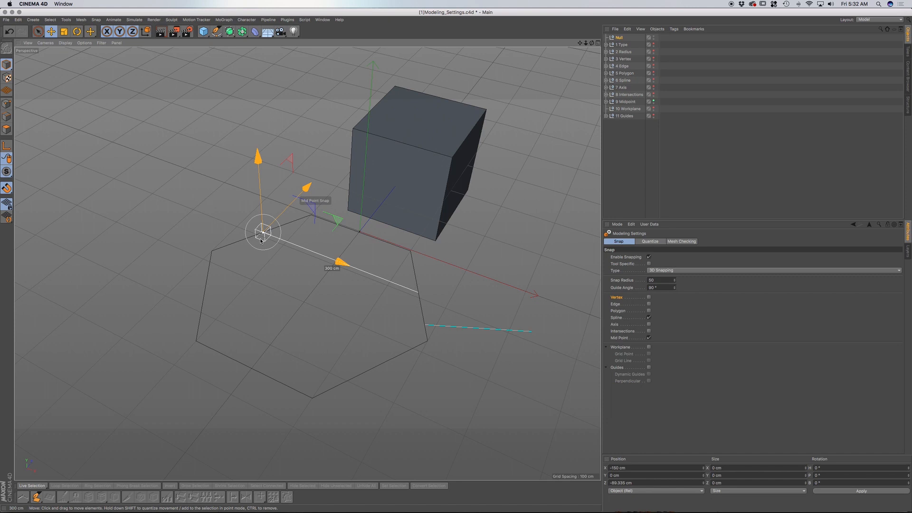
left_click_drag(263, 233, 359, 233)
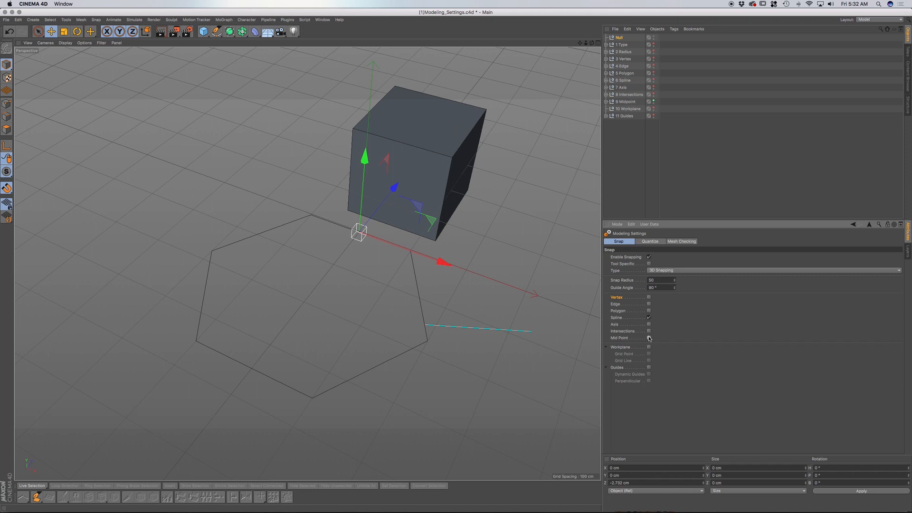
Step: Turn off midpoint snapping, move the null freely, then turn off spline snapping
left_click(649, 338)
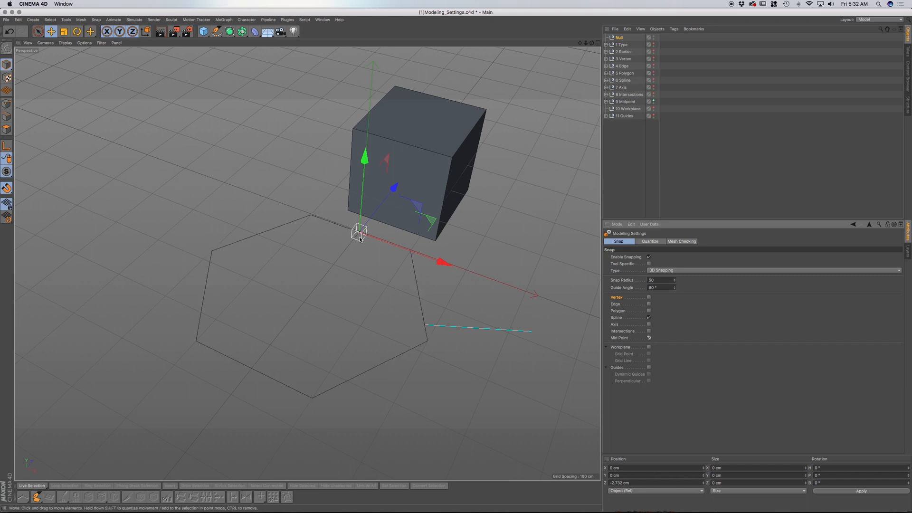
left_click_drag(359, 231, 463, 324)
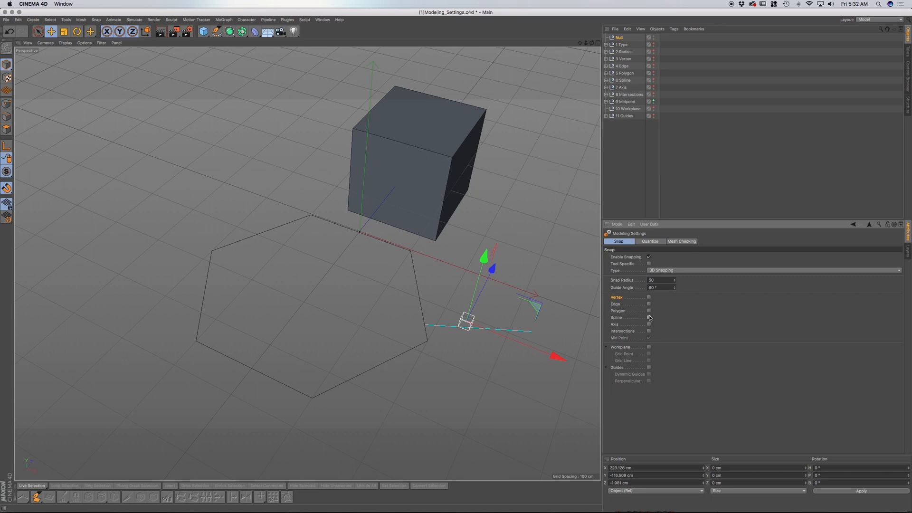
left_click(650, 347)
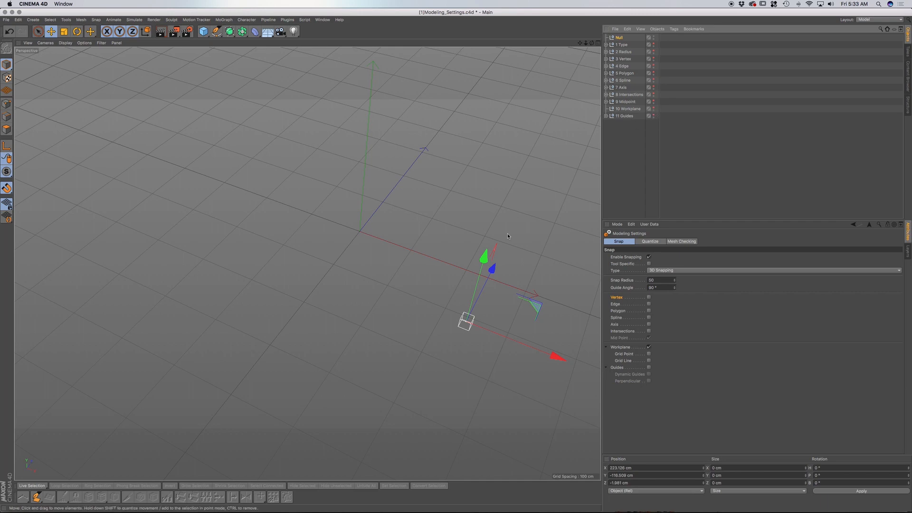
Step: Enable grid point snapping and hop the null between workplane grid points and along a grid line
left_click_drag(466, 323, 395, 291)
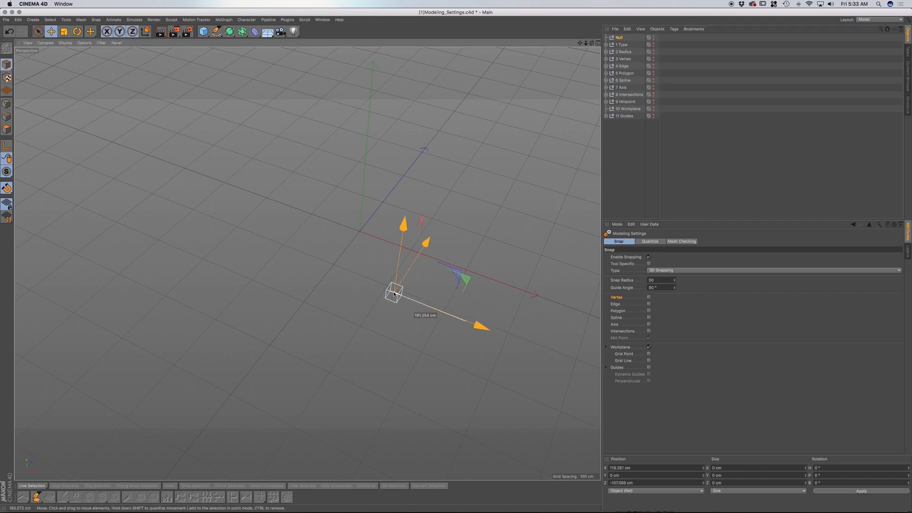
left_click_drag(395, 291, 283, 216)
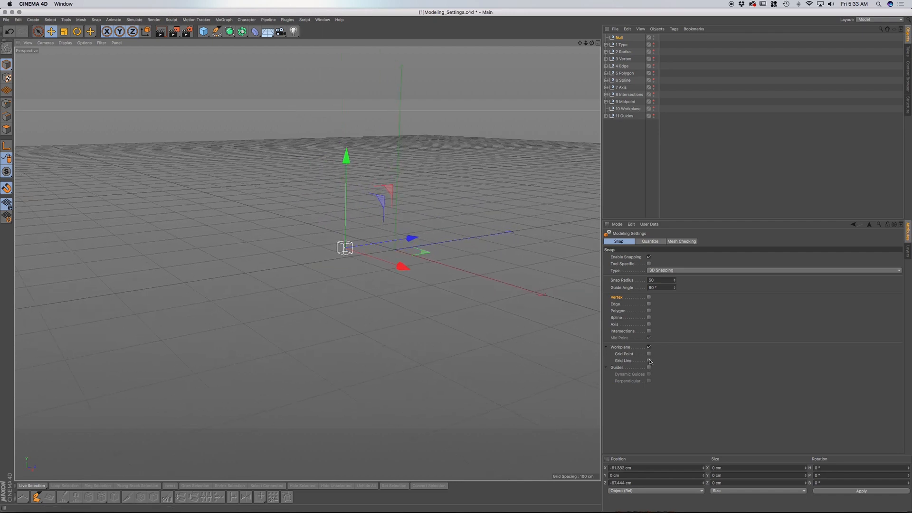
left_click(648, 354)
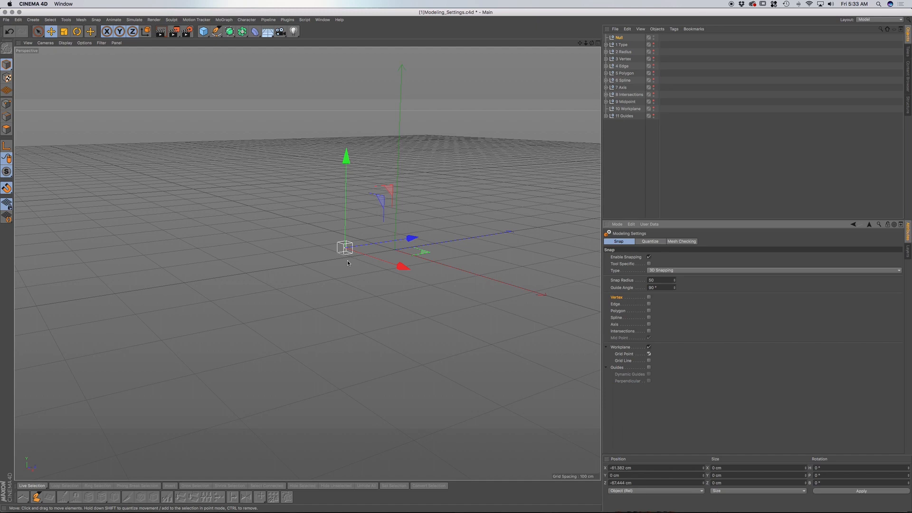
left_click_drag(346, 247, 364, 250)
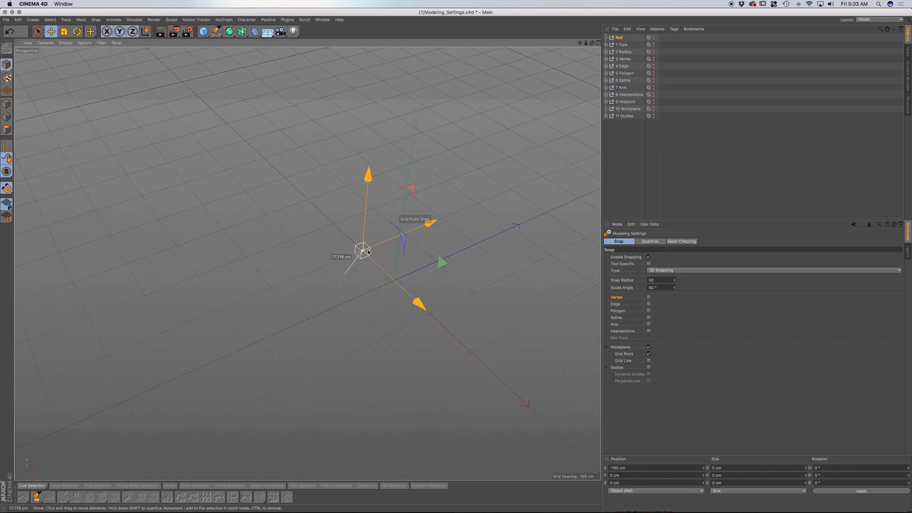
left_click_drag(363, 249, 436, 261)
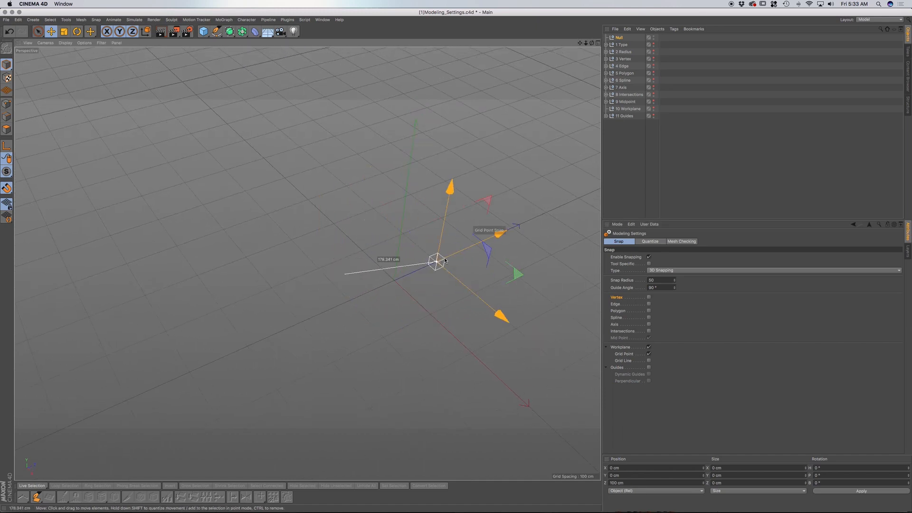
left_click_drag(436, 261, 449, 242)
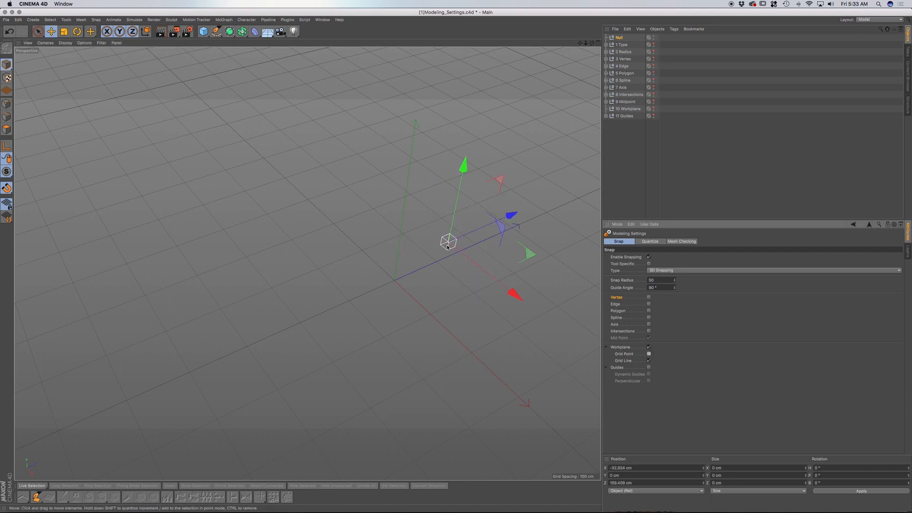
left_click_drag(448, 241, 474, 205)
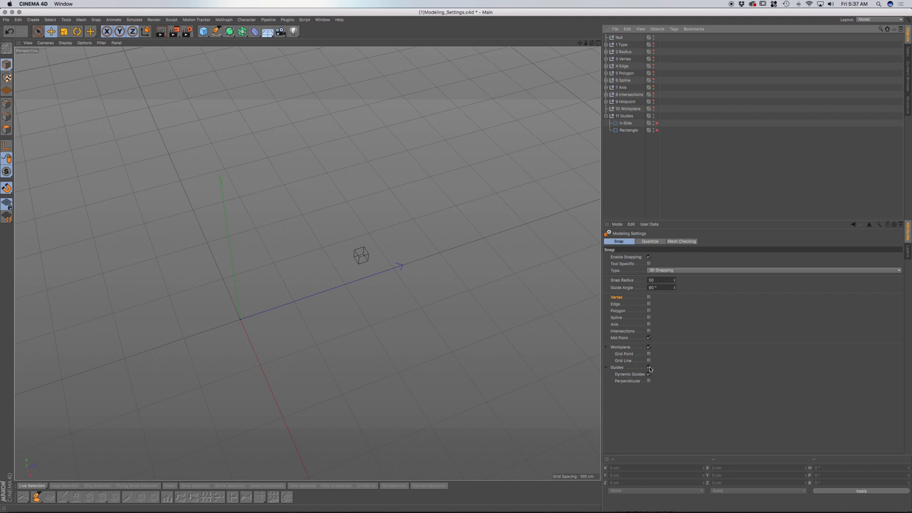
Step: Enable guide and dynamic guide snapping and move the null along a dynamic guide
left_click(649, 367)
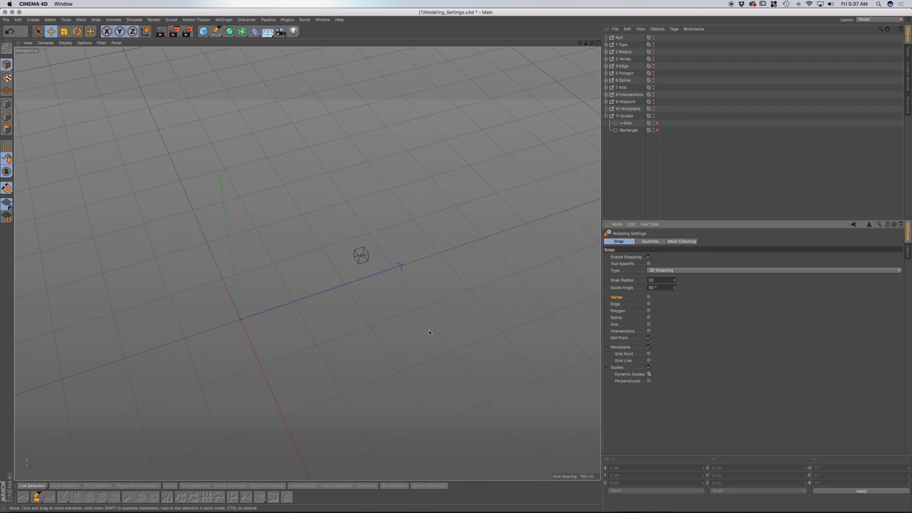
left_click(619, 37)
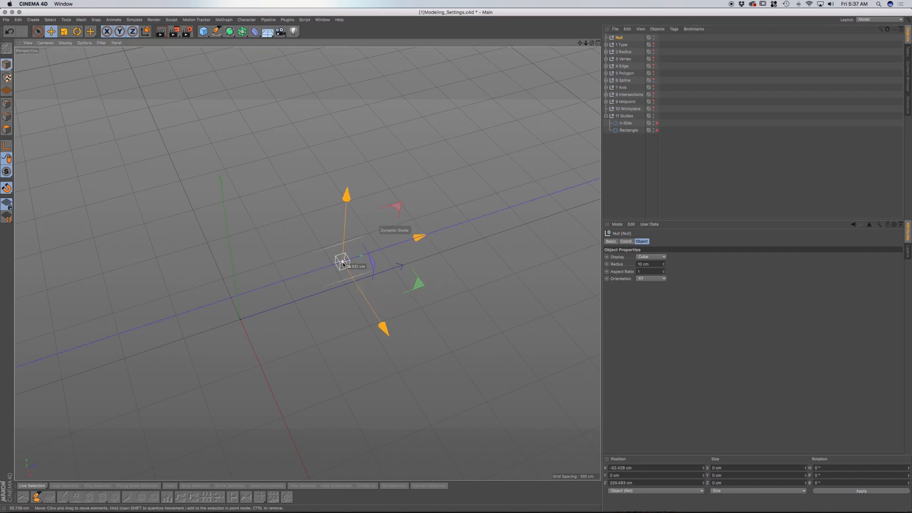
left_click_drag(343, 261, 320, 244)
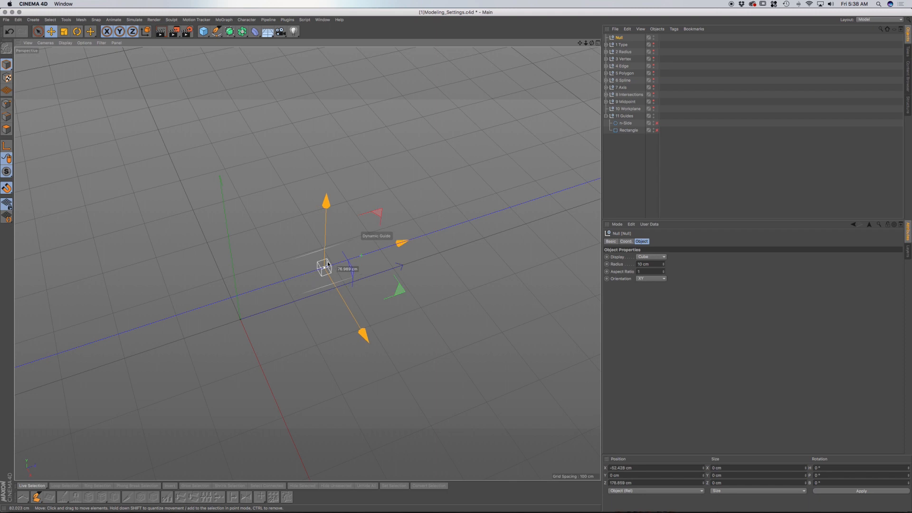
left_click_drag(325, 265, 362, 233)
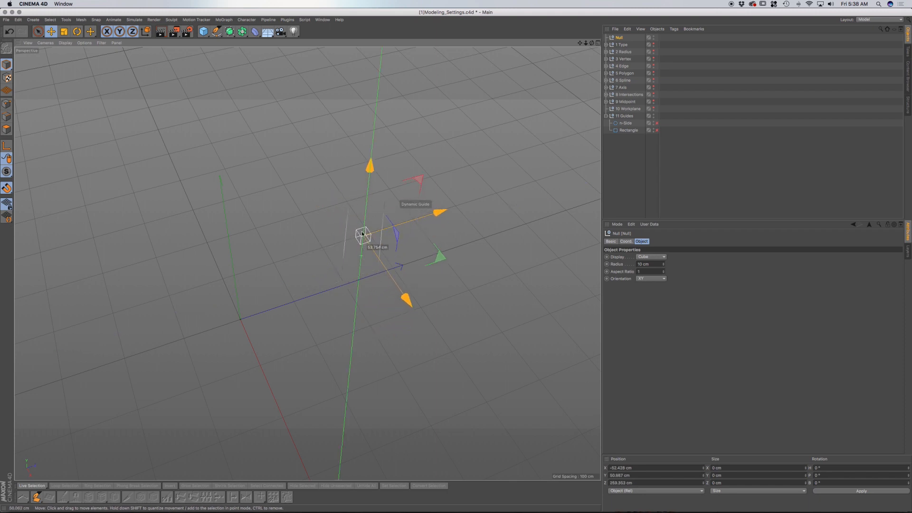
Step: Slide the null along vertical and long dynamic guide lines and back
left_click_drag(363, 233, 378, 233)
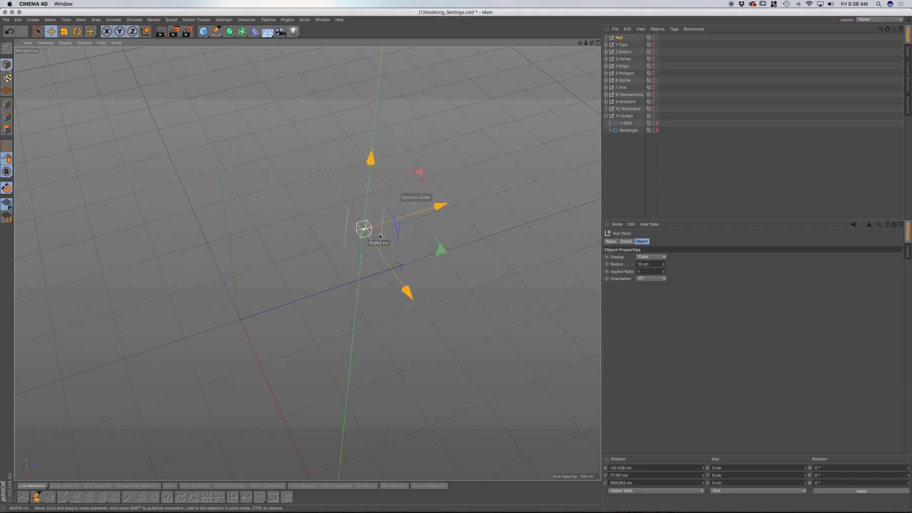
left_click_drag(364, 228, 360, 253)
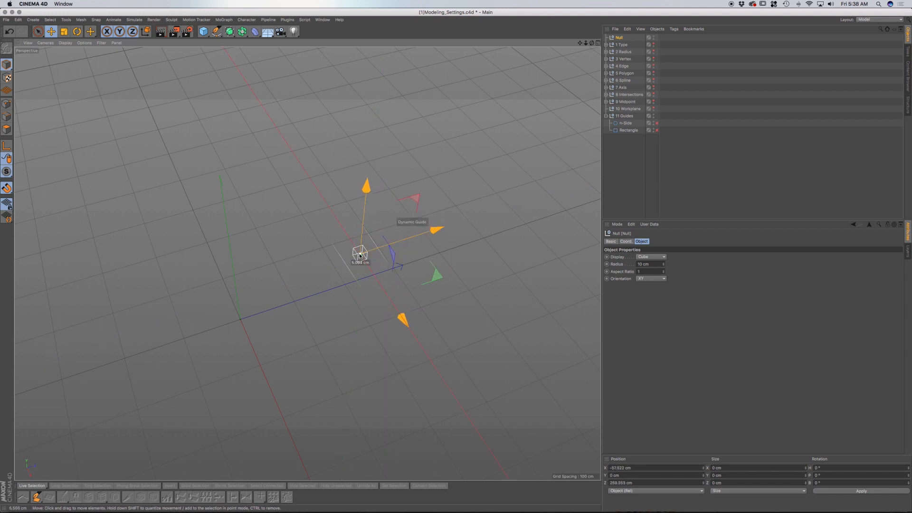
left_click_drag(360, 253, 461, 405)
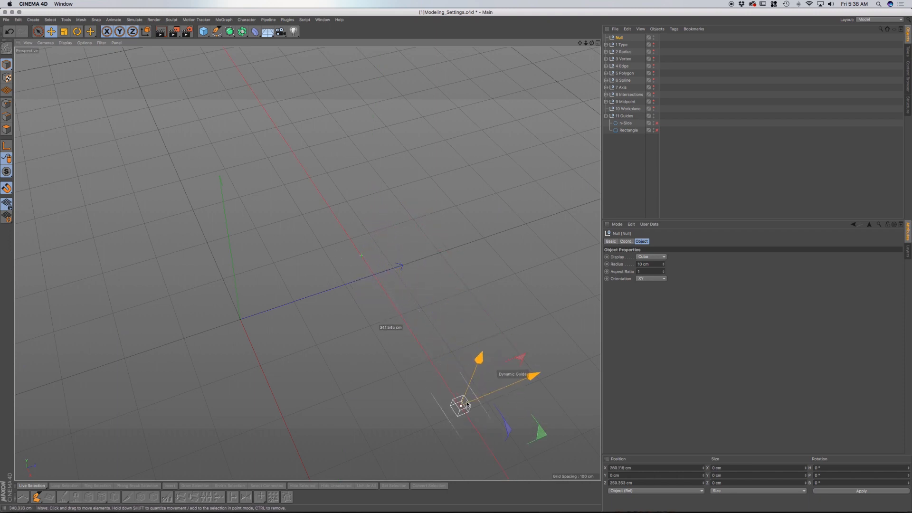
left_click_drag(462, 406, 386, 295)
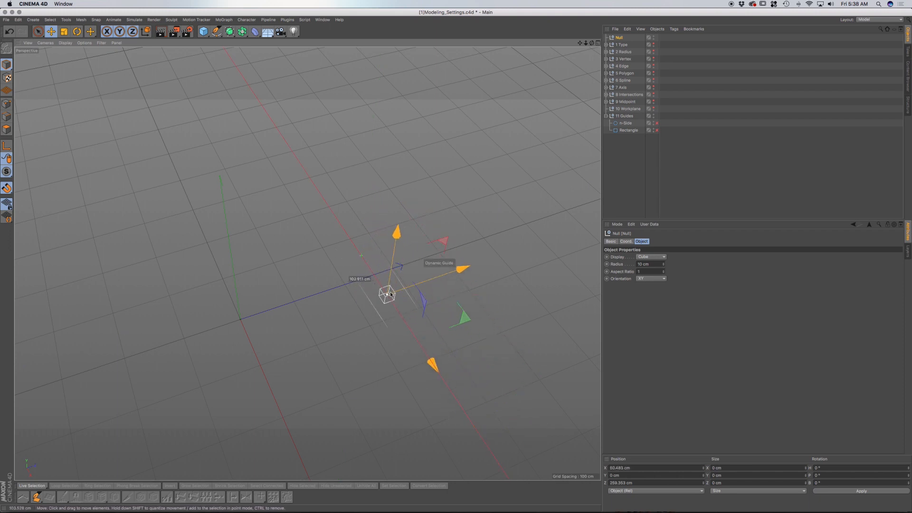
left_click_drag(387, 293, 374, 274)
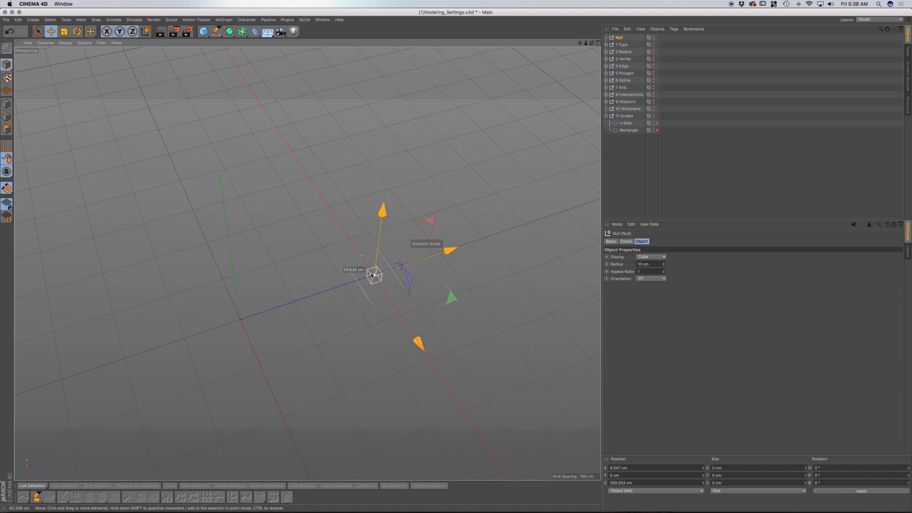